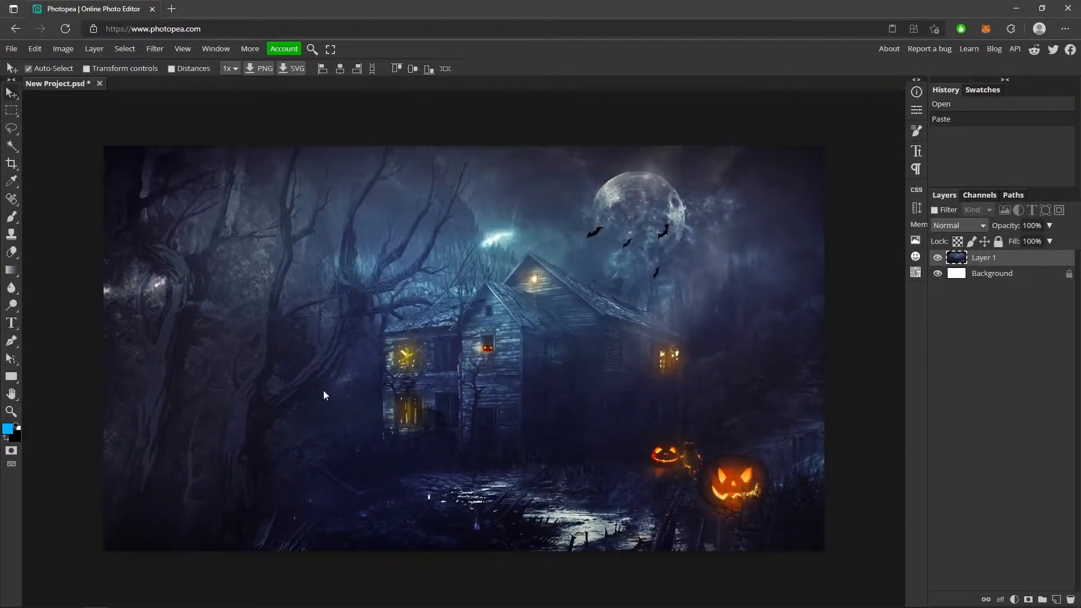
{"action": "mouse_move", "coordinate": [36, 338]}
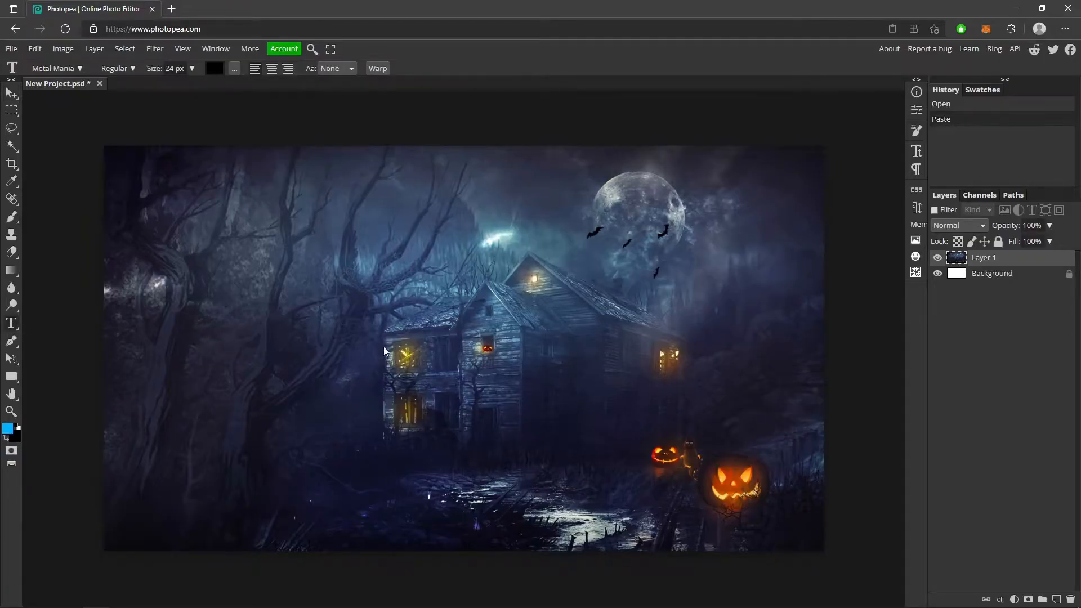
Type 'SPOOKY TEXT' on the image in Metal Mania and set its size to 300 px
{"action": "left_click", "coordinate": [407, 351]}
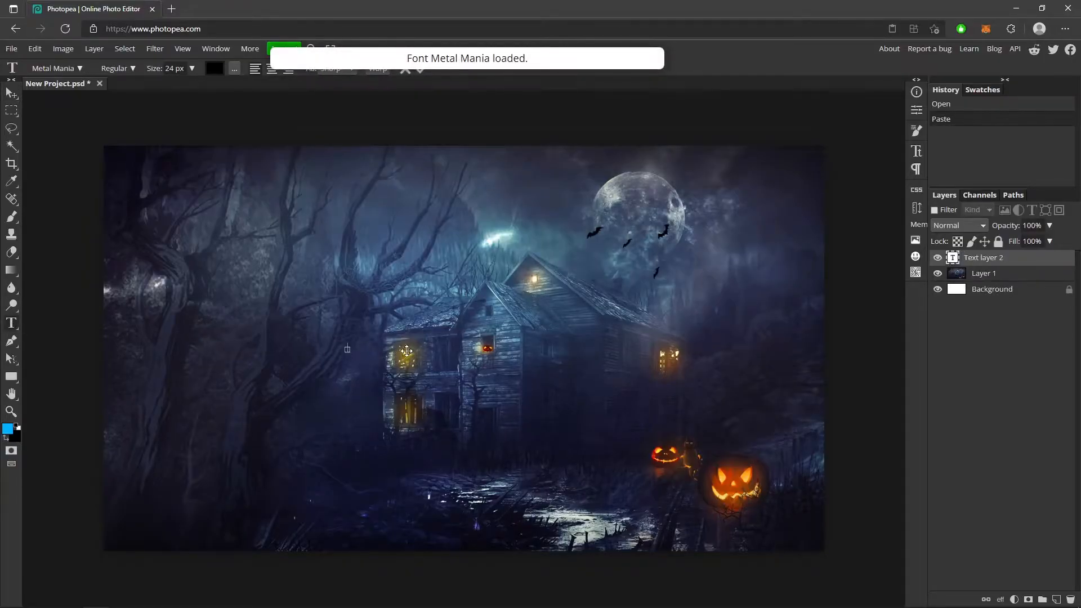
{"action": "type", "text": "SPOOKY TEXT"}
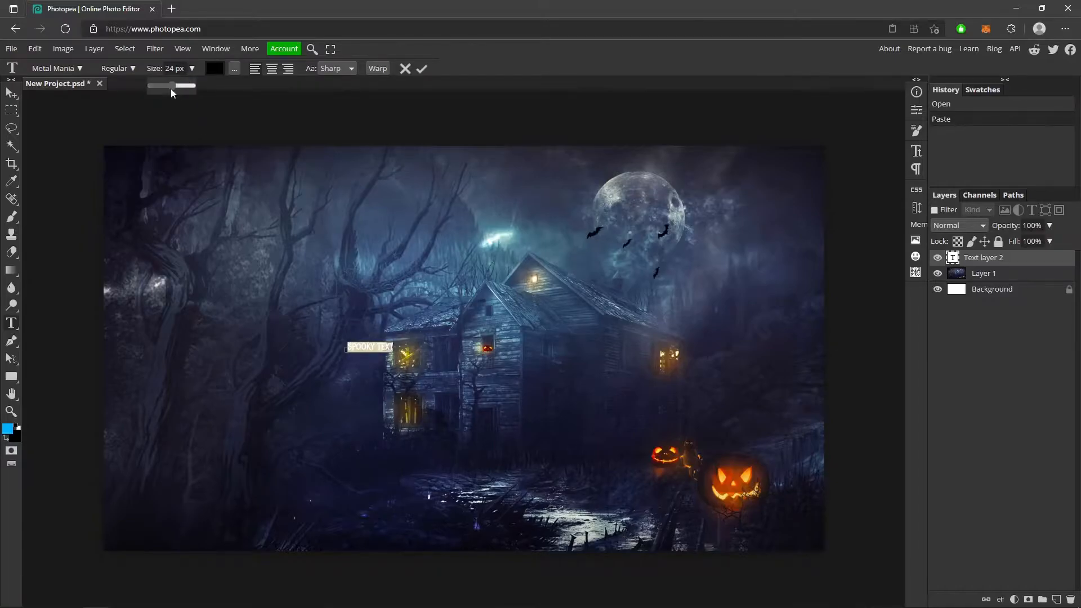
{"action": "left_click_drag", "start_coordinate": [172, 85], "coordinate": [193, 86]}
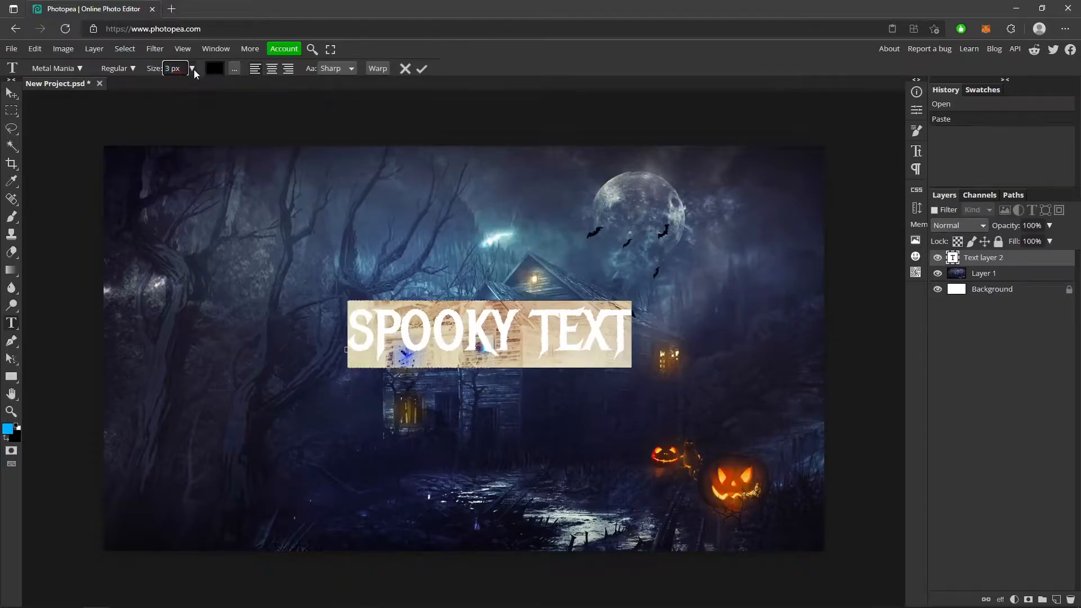
{"action": "type", "text": "300"}
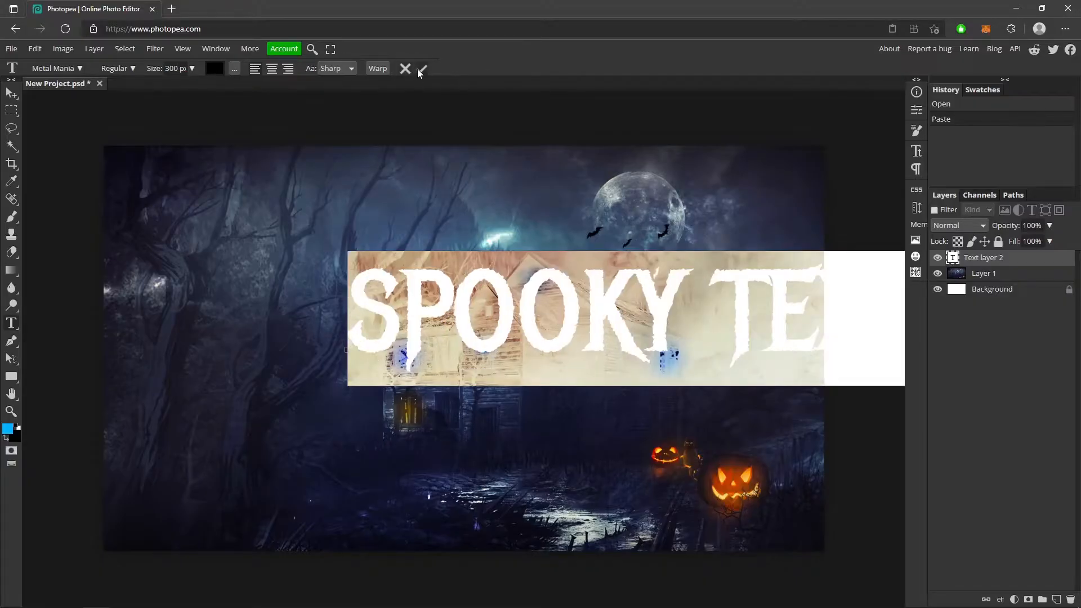
Commit the SPOOKY TEXT layer and centre the words across the picture
{"action": "left_click", "coordinate": [422, 70]}
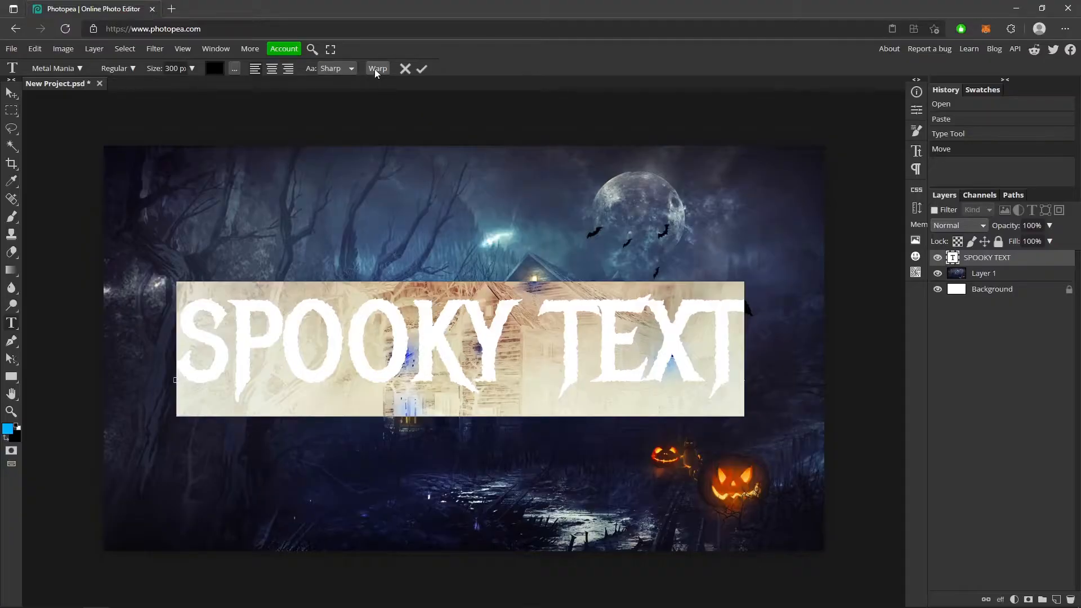
Apply a Shell Lower warp with a 15% bend to the text
{"action": "left_click", "coordinate": [377, 68]}
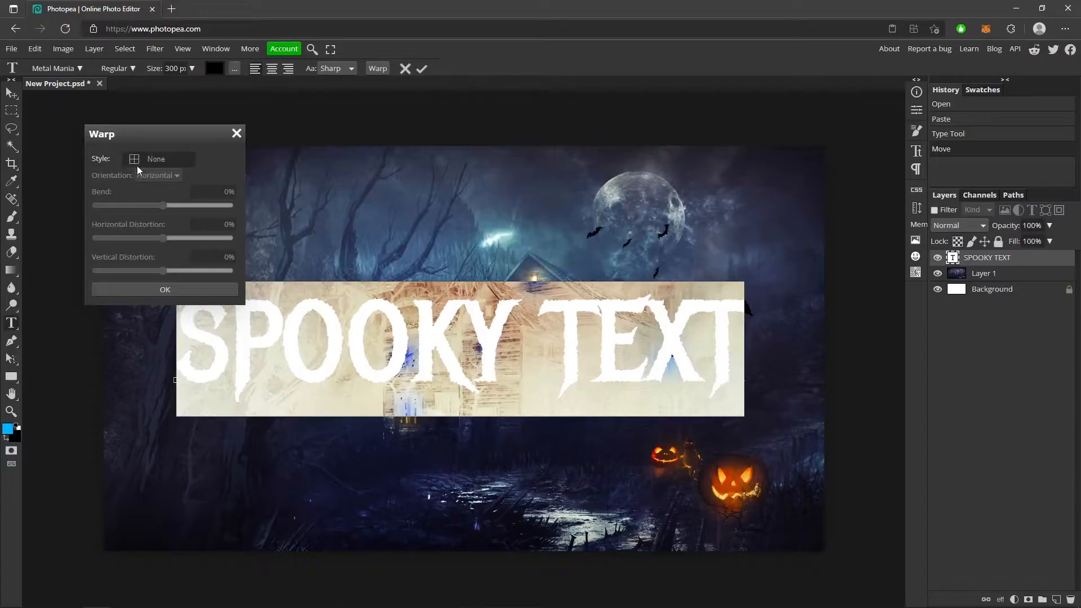
{"action": "left_click", "coordinate": [156, 159]}
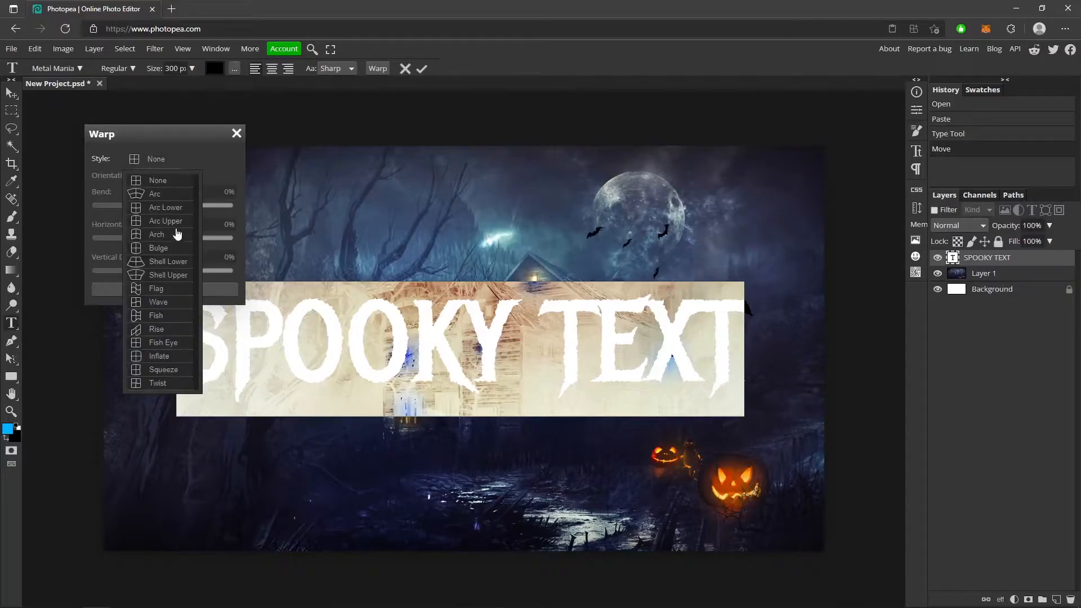
{"action": "left_click", "coordinate": [154, 194]}
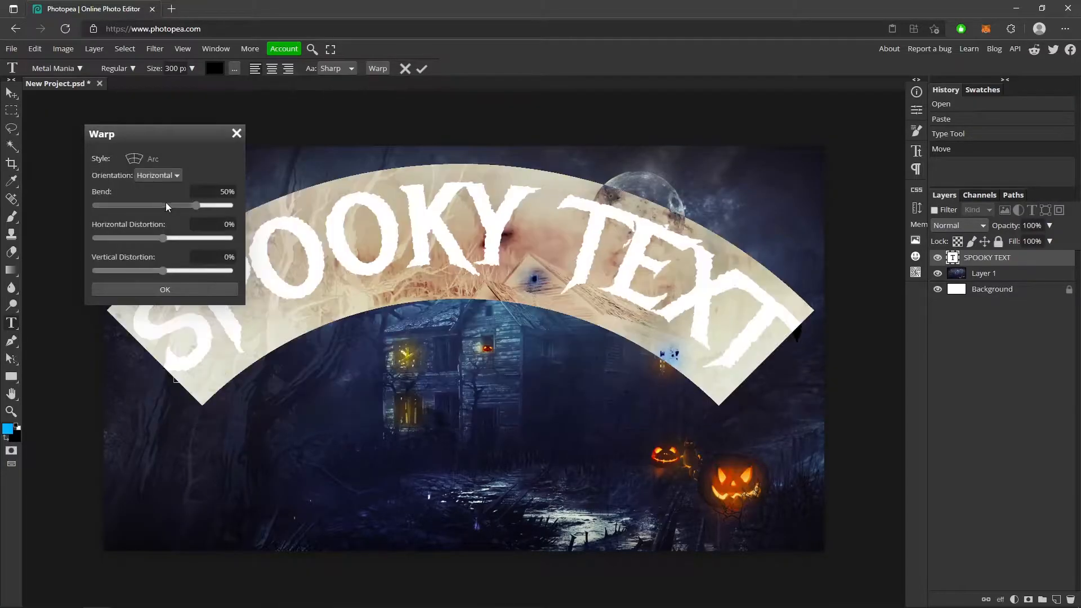
{"action": "left_click_drag", "start_coordinate": [196, 206], "coordinate": [162, 206]}
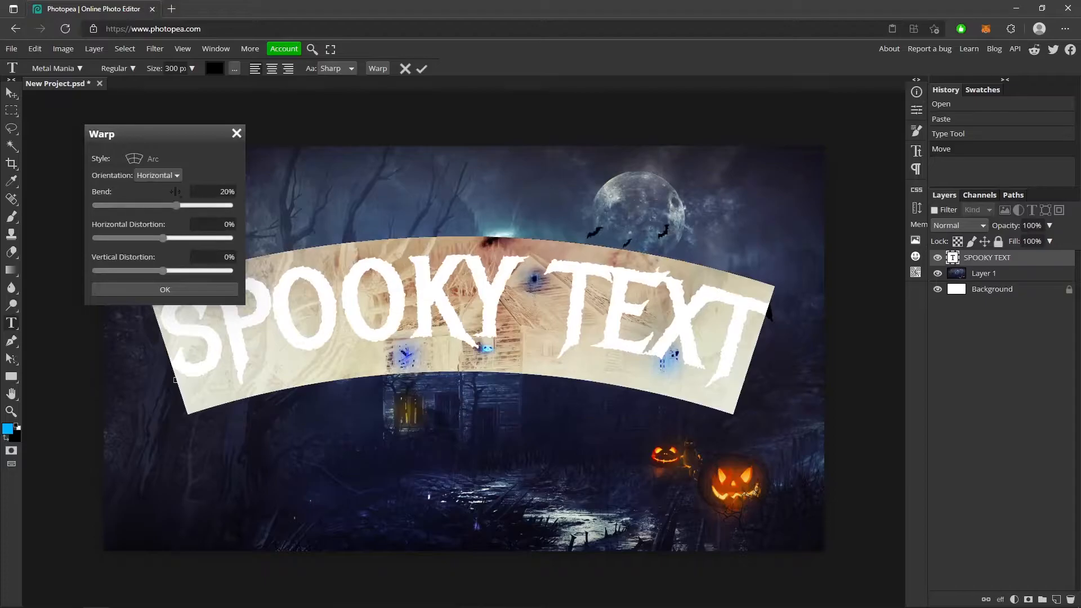
{"action": "left_click", "coordinate": [151, 158]}
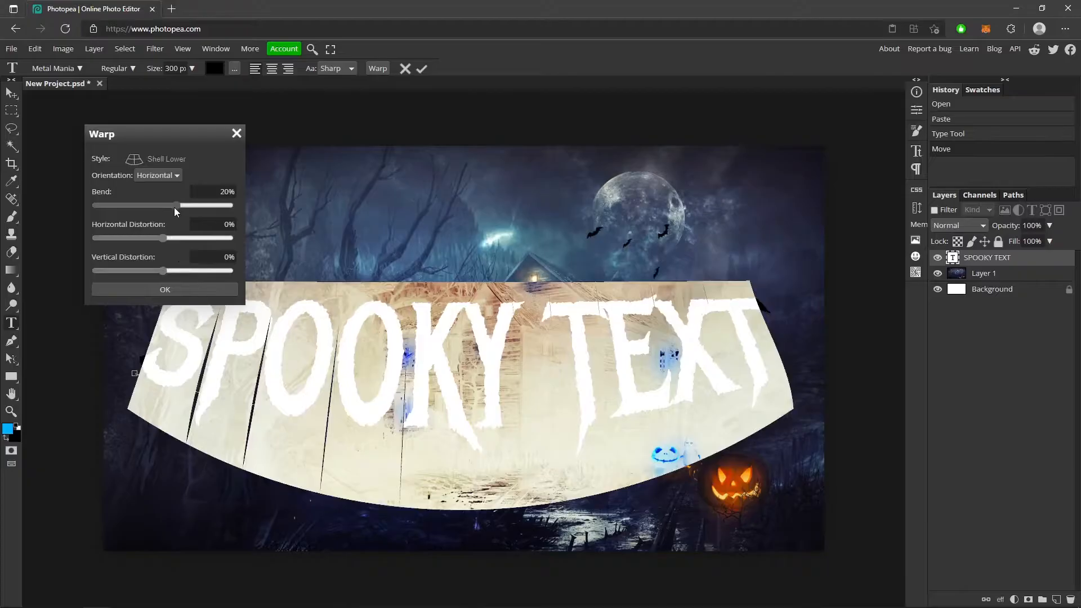
{"action": "left_click_drag", "start_coordinate": [178, 205], "coordinate": [172, 205]}
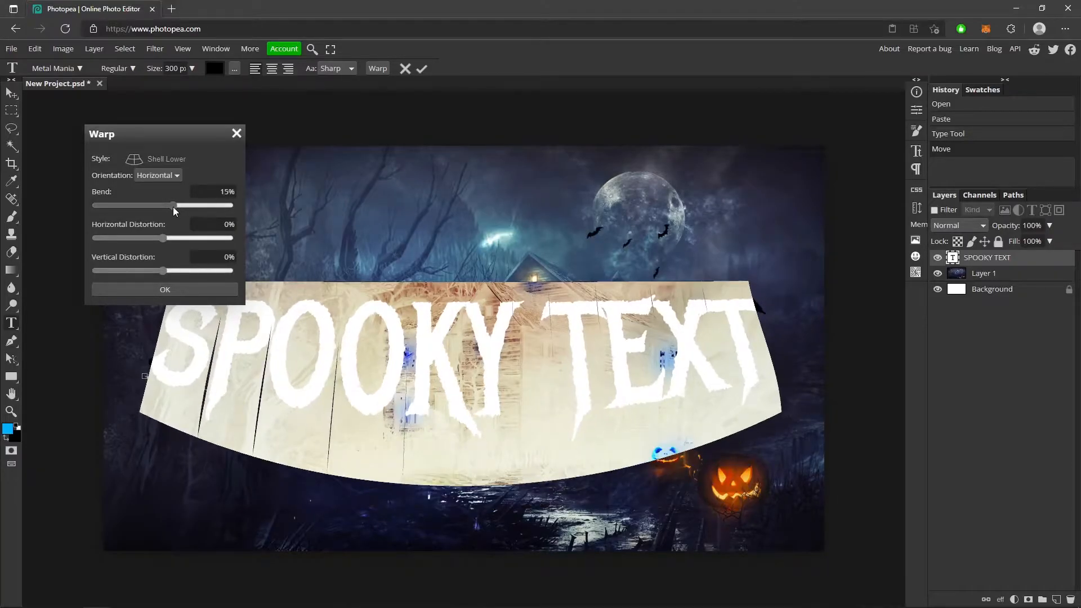
{"action": "left_click", "coordinate": [164, 289]}
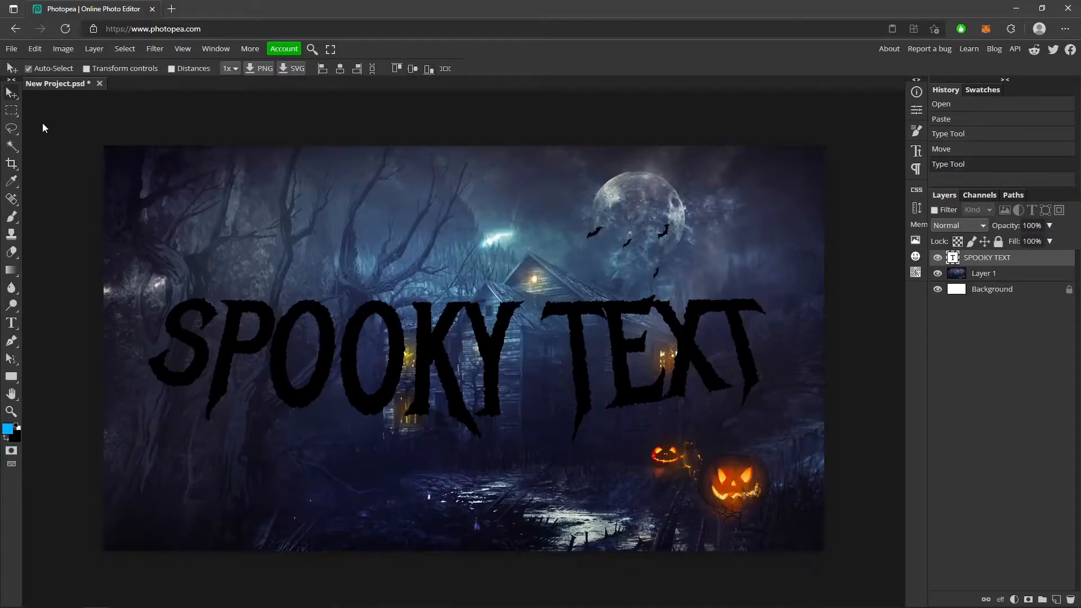
Resize the text to 200 px and move it over the house
{"action": "left_click", "coordinate": [377, 68]}
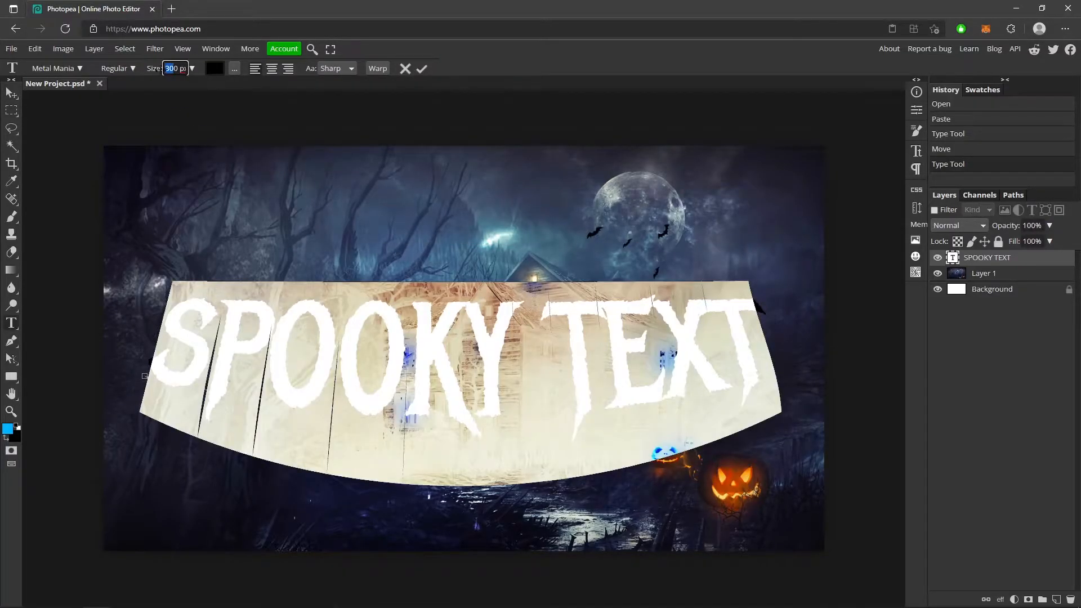
{"action": "type", "text": "200"}
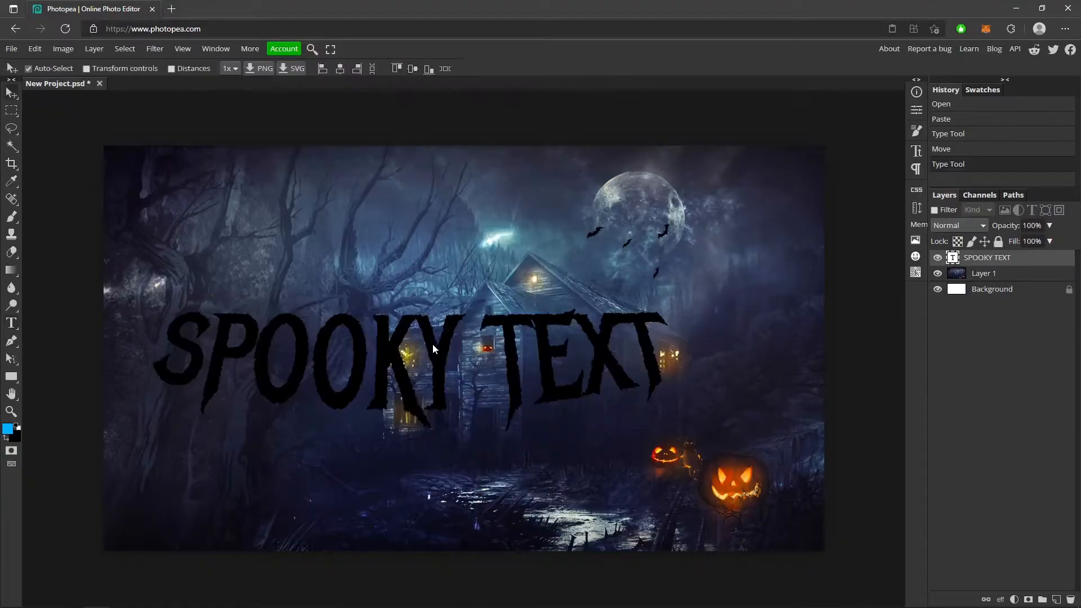
{"action": "left_click_drag", "start_coordinate": [432, 348], "coordinate": [488, 362]}
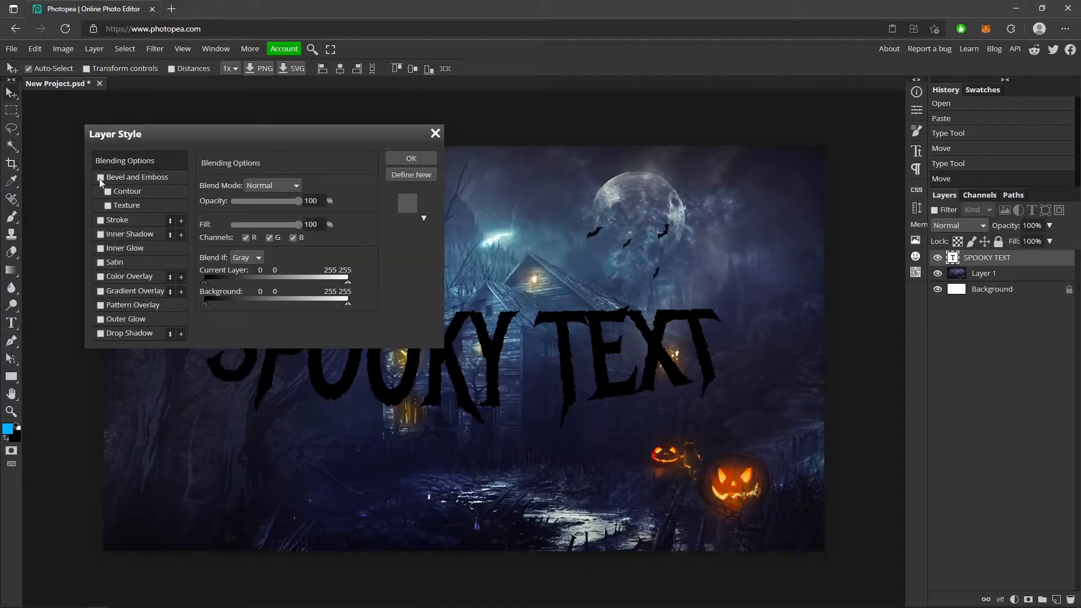
Enable Bevel and Emboss, Inner Glow, Gradient Overlay and Outer Glow on the text
{"action": "left_click", "coordinate": [101, 178]}
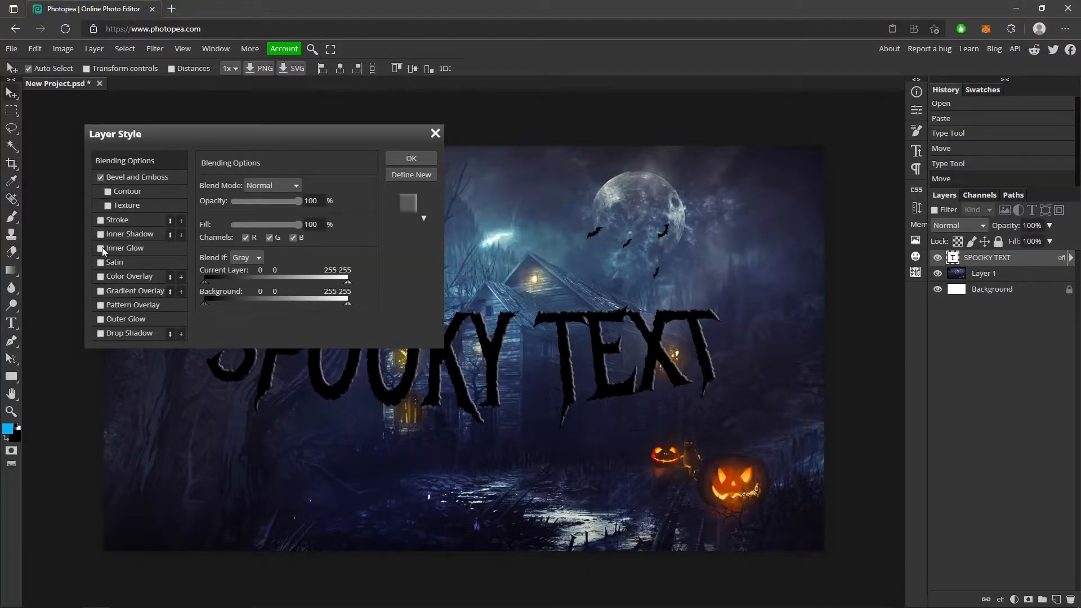
{"action": "left_click", "coordinate": [100, 234]}
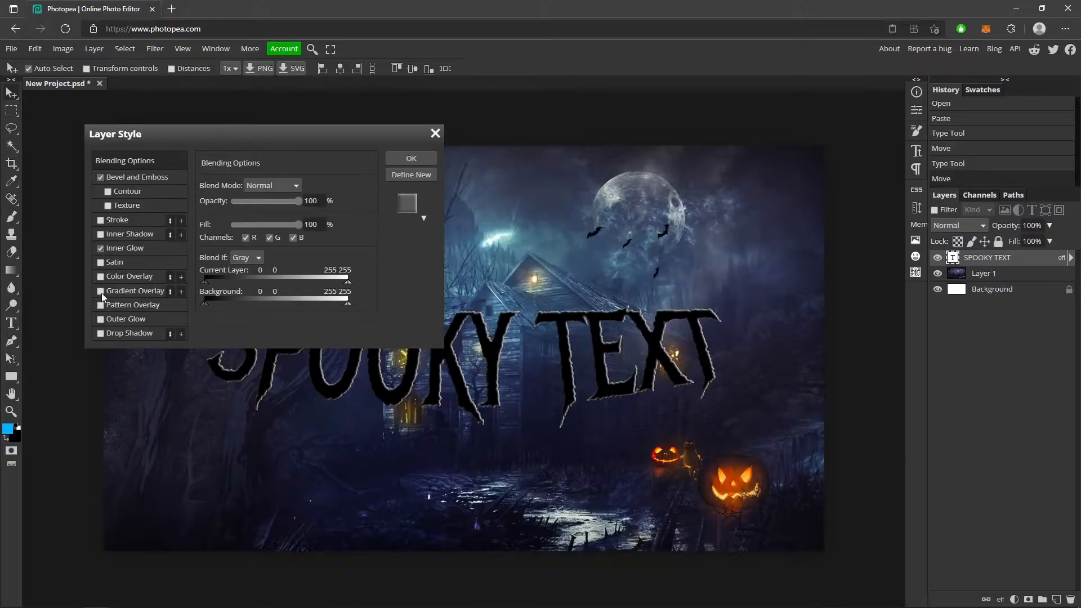
{"action": "left_click", "coordinate": [101, 291]}
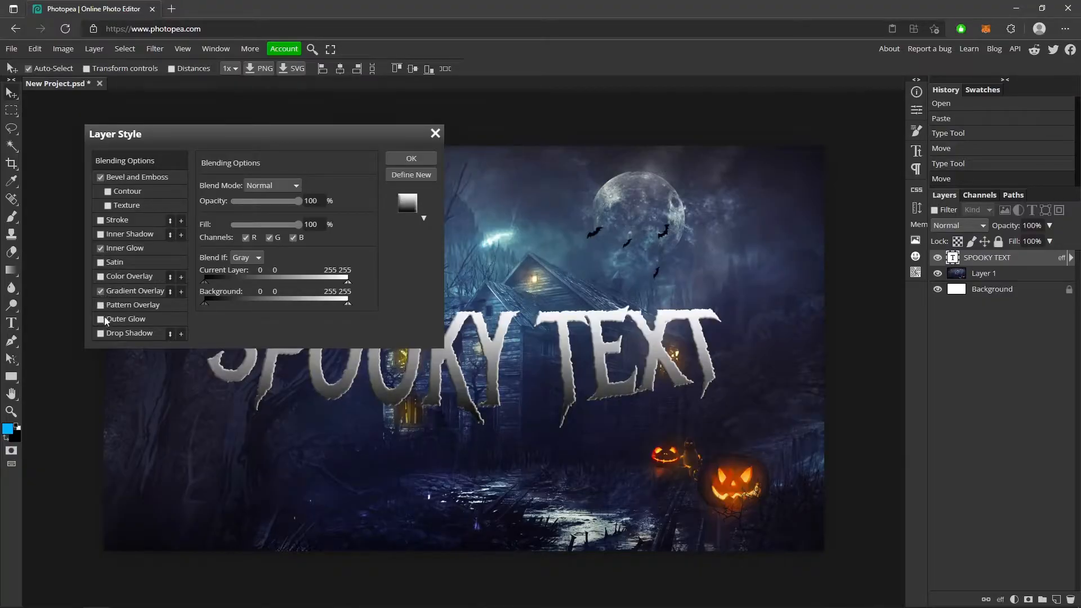
{"action": "left_click", "coordinate": [101, 319]}
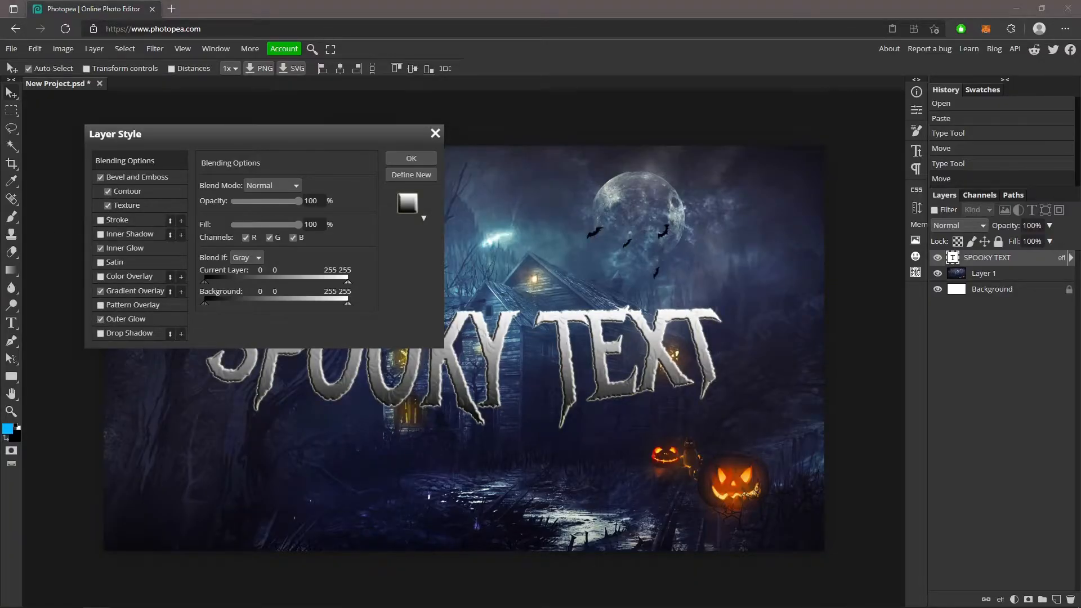
Set the bevel to Chisel Hard with 530% depth and 4 px size
{"action": "left_click", "coordinate": [136, 178]}
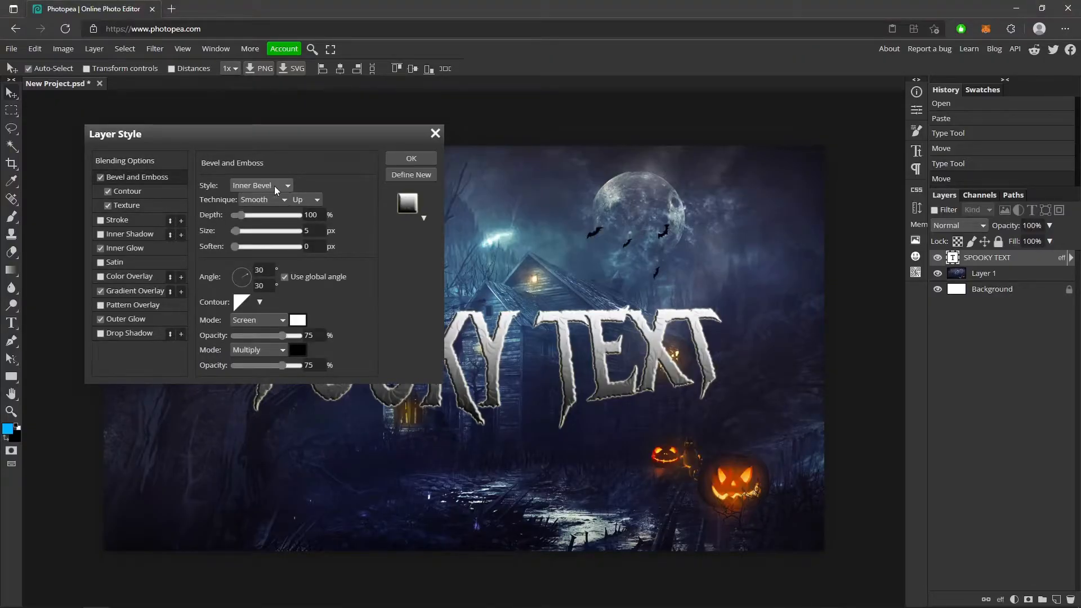
{"action": "left_click", "coordinate": [283, 200]}
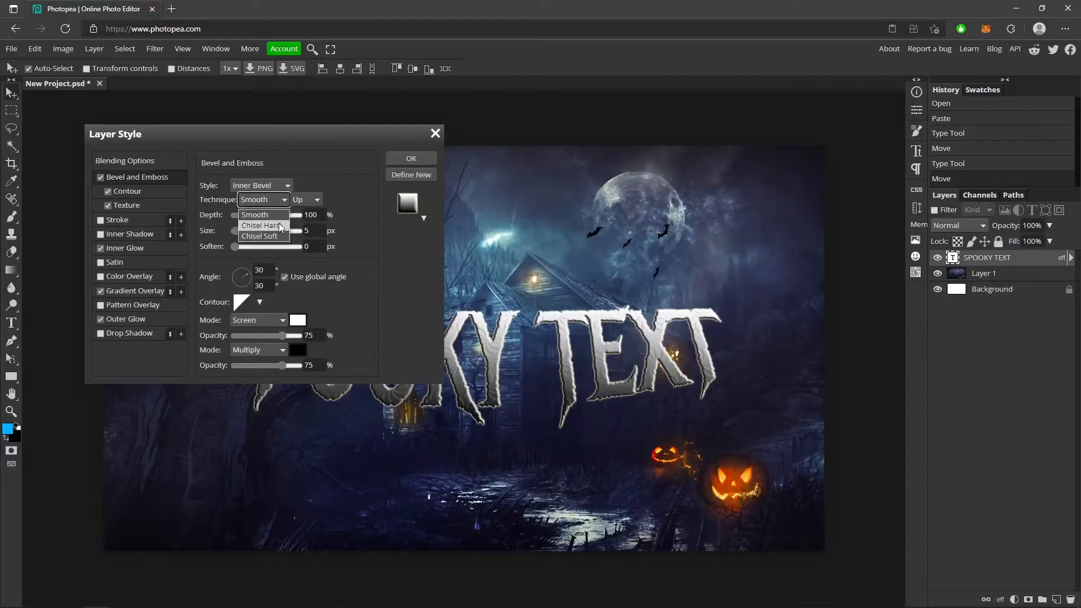
{"action": "left_click", "coordinate": [262, 225]}
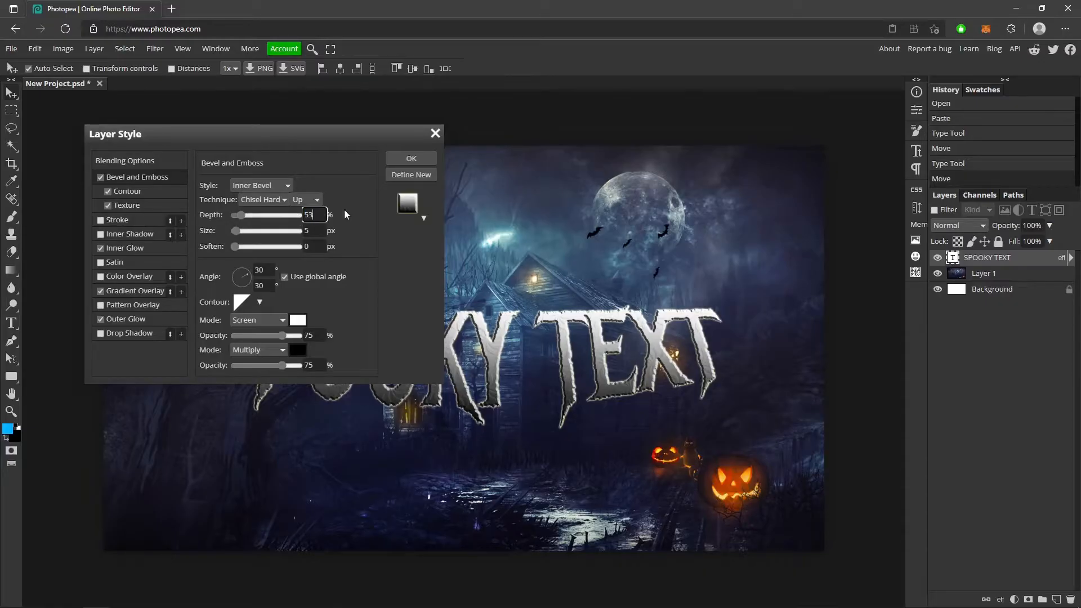
{"action": "type", "text": "530"}
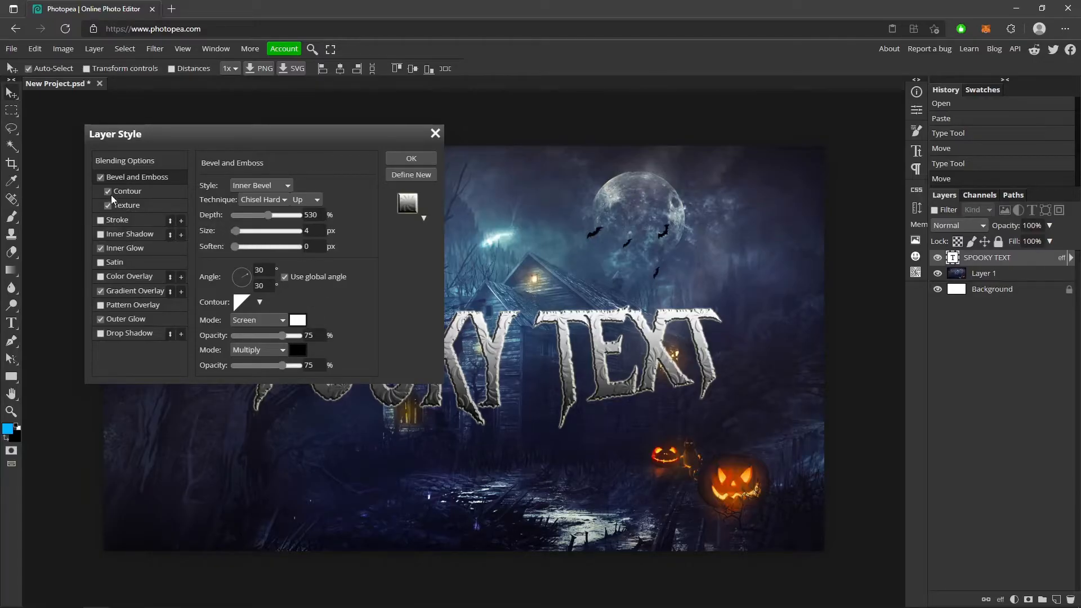
Enable bevel Contour and Texture at 357% scale and 100% depth, and turn on Inner Glow
{"action": "left_click", "coordinate": [127, 191]}
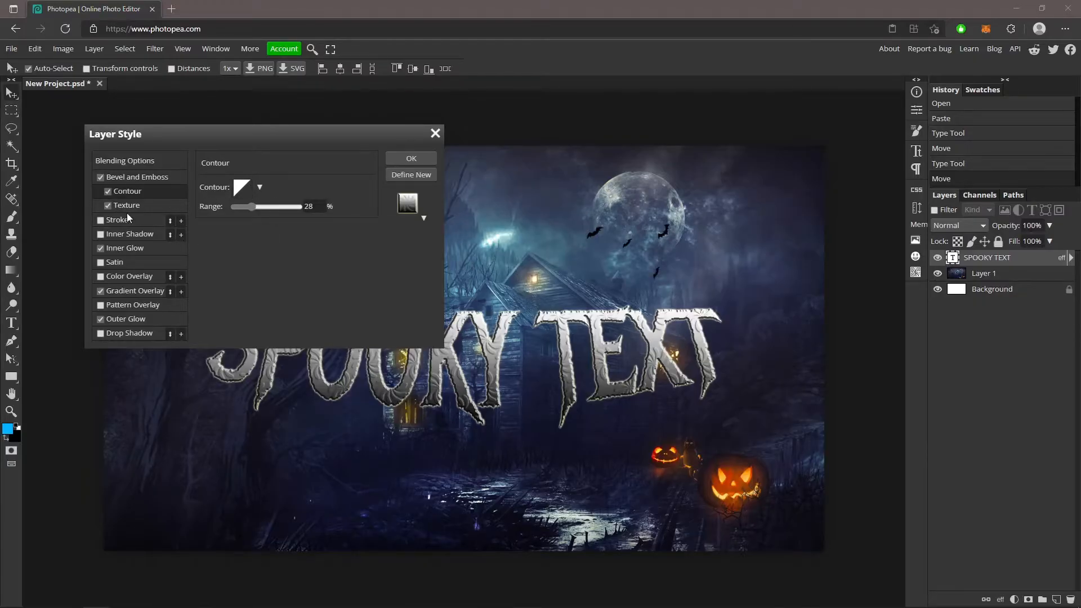
{"action": "left_click", "coordinate": [126, 206]}
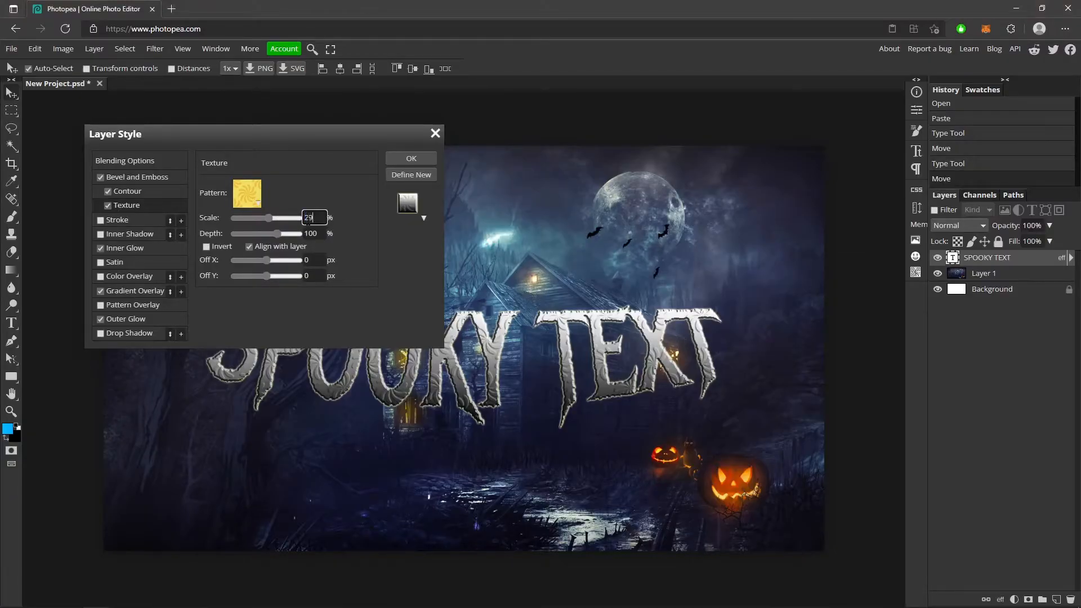
{"action": "left_click_drag", "start_coordinate": [264, 218], "coordinate": [302, 218]}
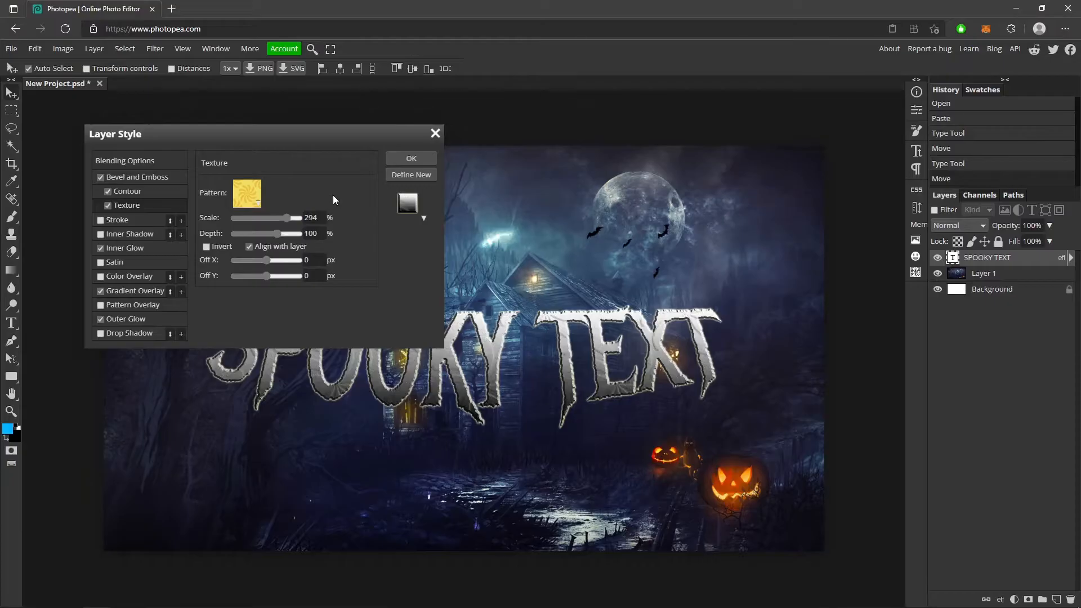
{"action": "left_click_drag", "start_coordinate": [275, 217], "coordinate": [292, 218]}
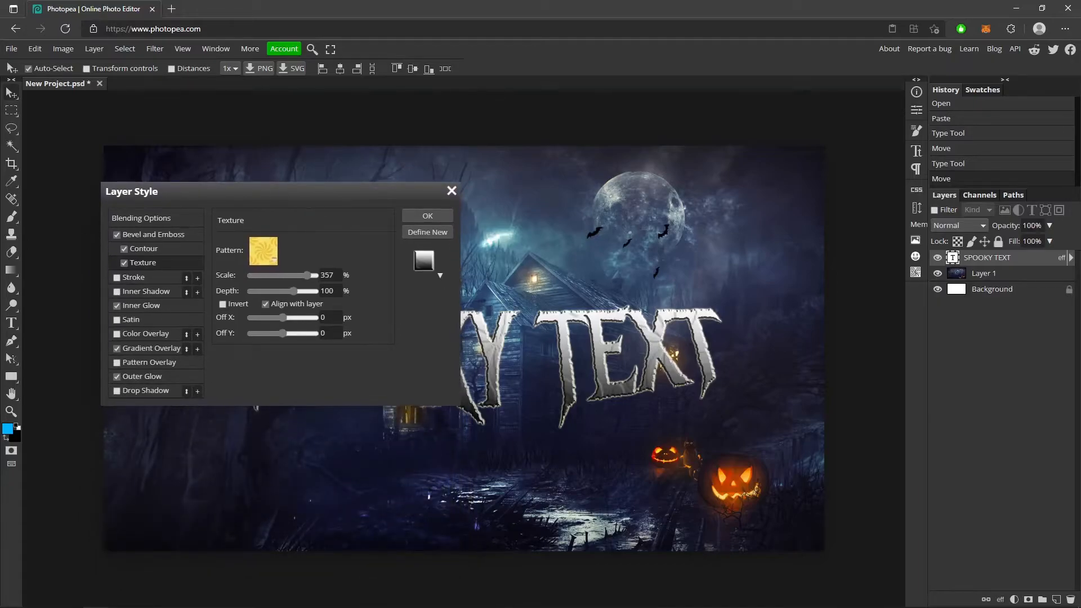
{"action": "left_click", "coordinate": [117, 305]}
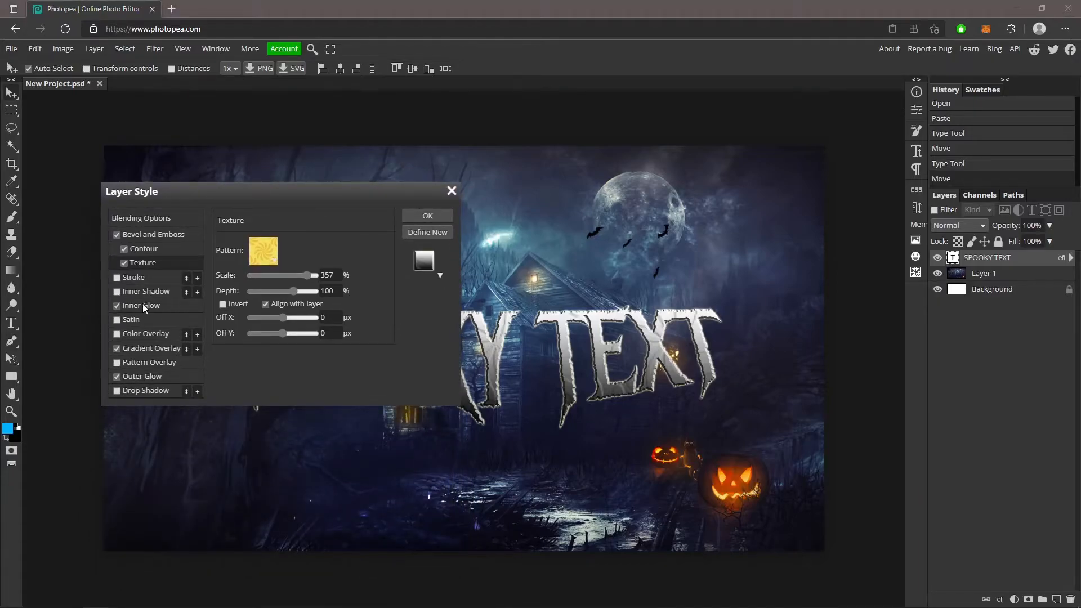
Make the inner glow orange Color Dodge at 38% opacity, 6% spread and 19 px size
{"action": "left_click", "coordinate": [141, 305]}
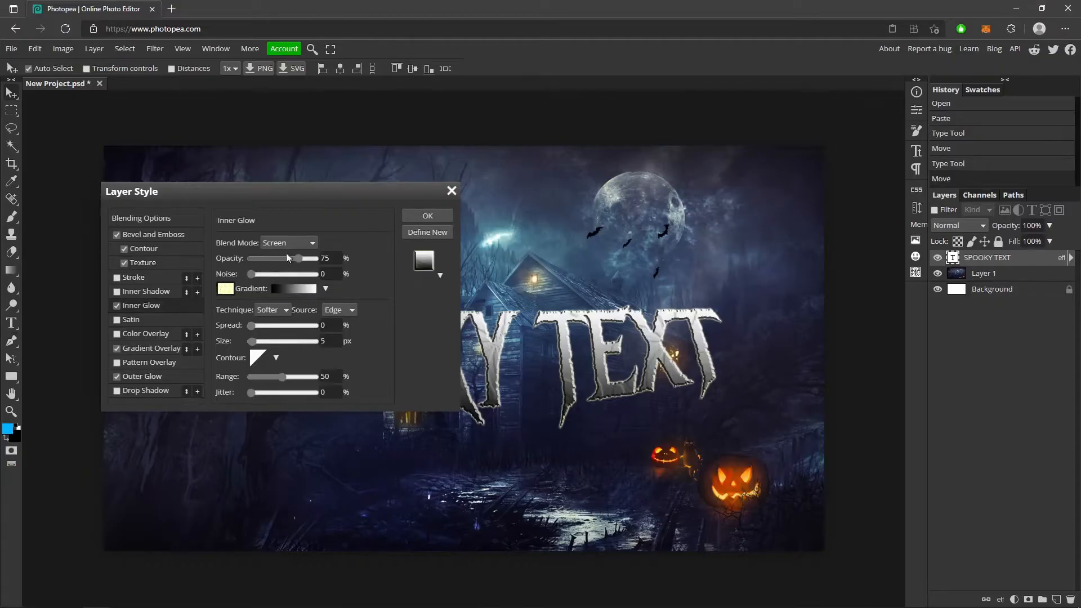
{"action": "left_click", "coordinate": [288, 242]}
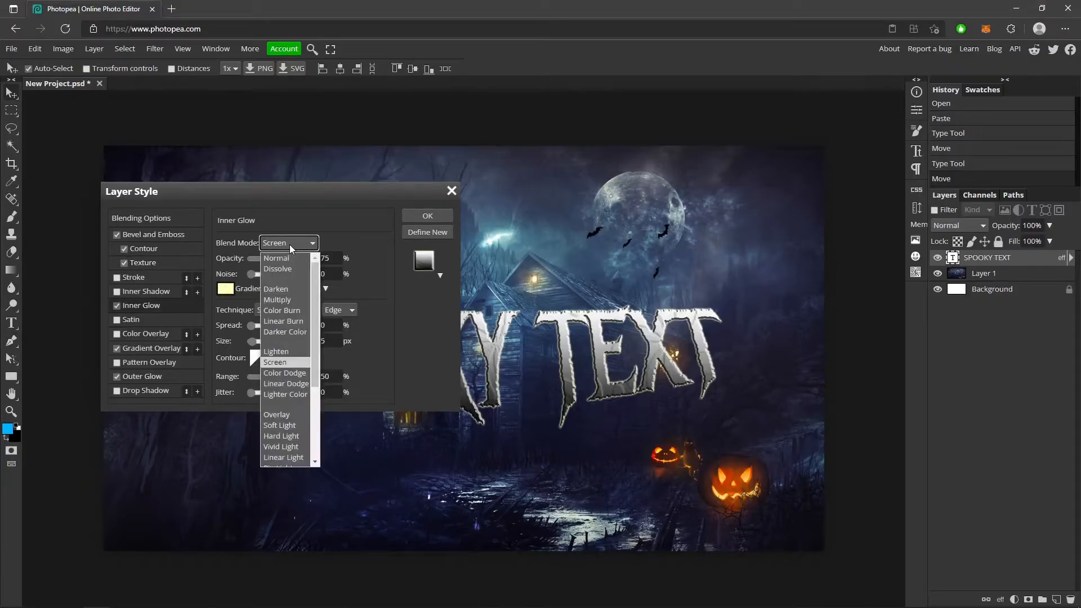
{"action": "left_click", "coordinate": [283, 372]}
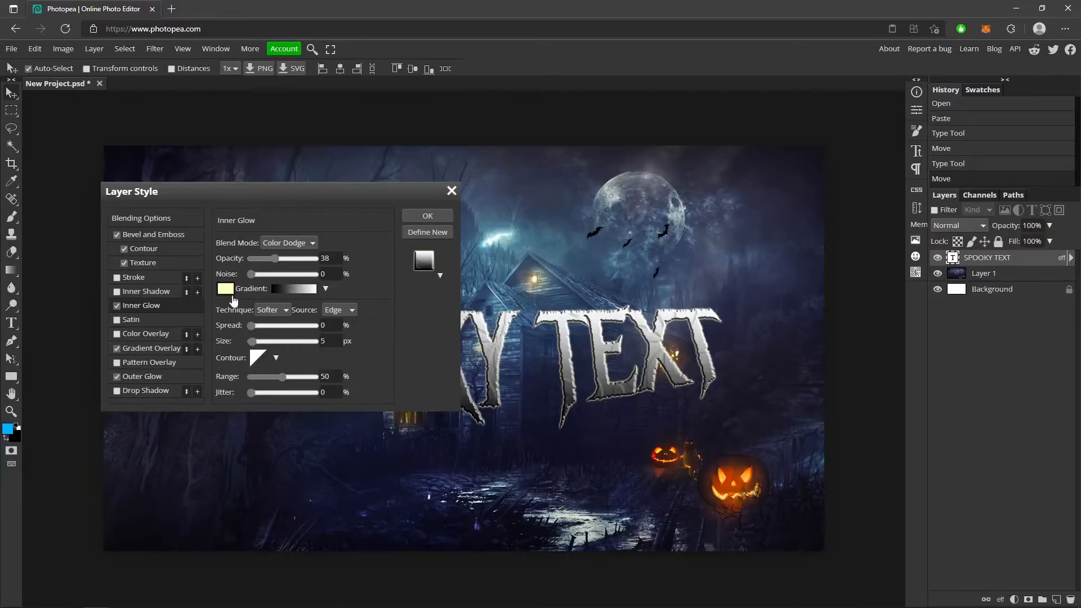
{"action": "left_click", "coordinate": [225, 288]}
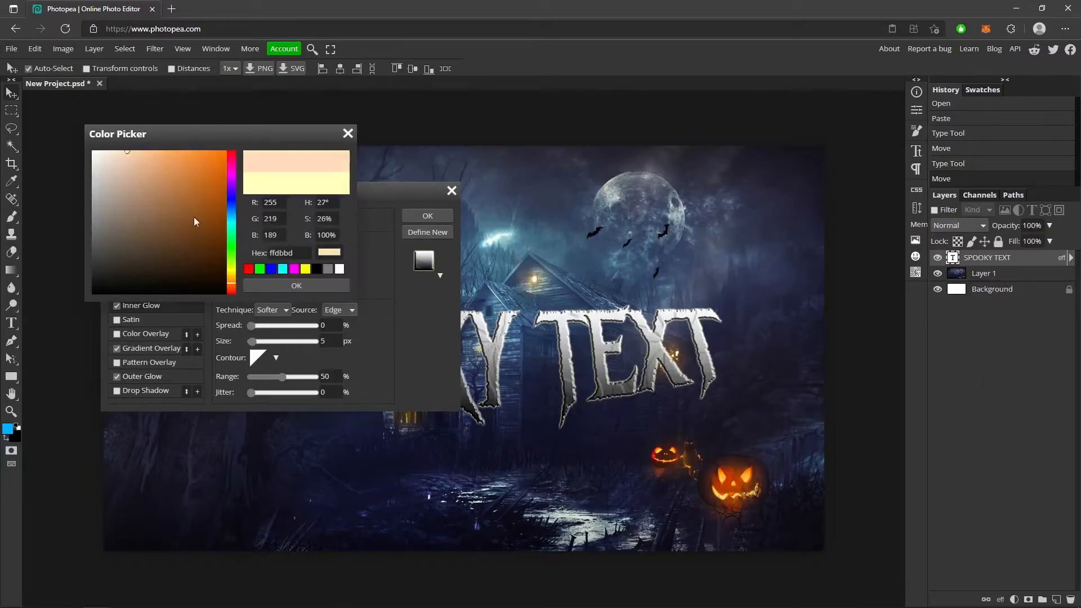
{"action": "left_click", "coordinate": [231, 151]}
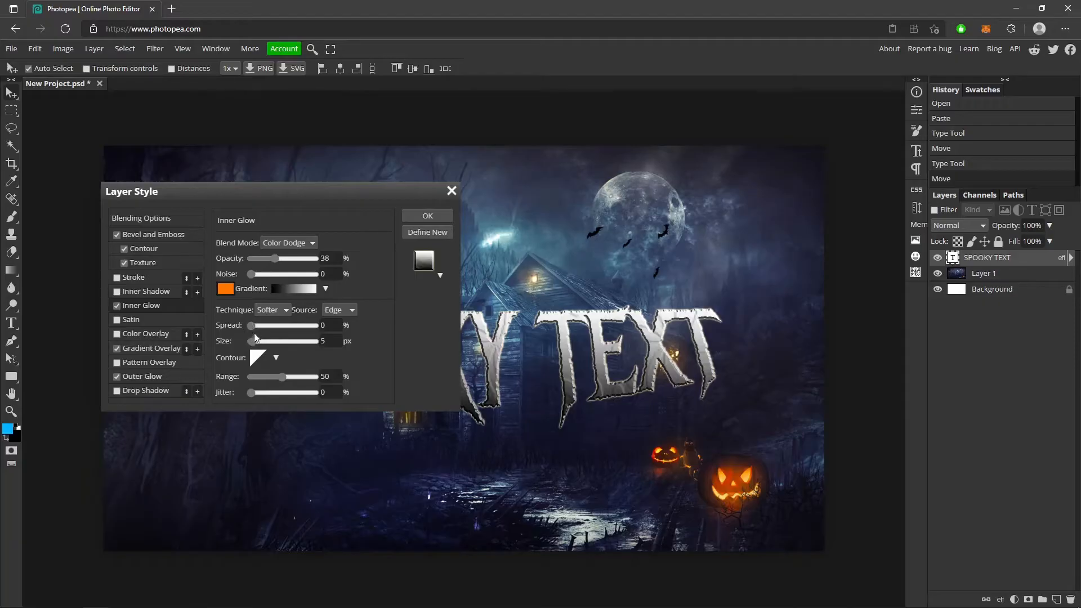
{"action": "left_click_drag", "start_coordinate": [251, 325], "coordinate": [261, 324]}
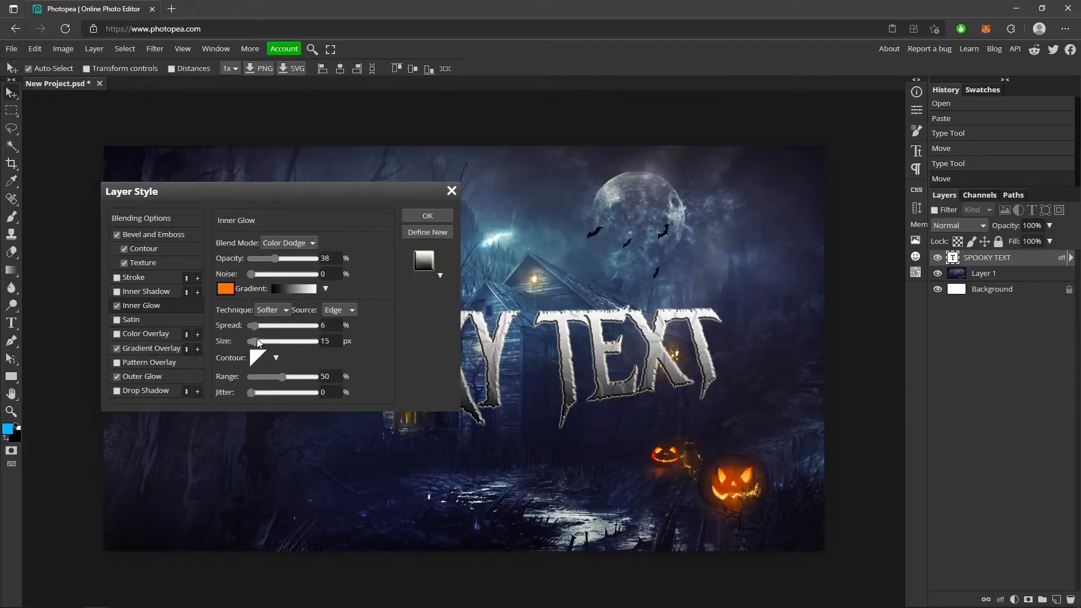
{"action": "left_click_drag", "start_coordinate": [264, 341], "coordinate": [276, 340]}
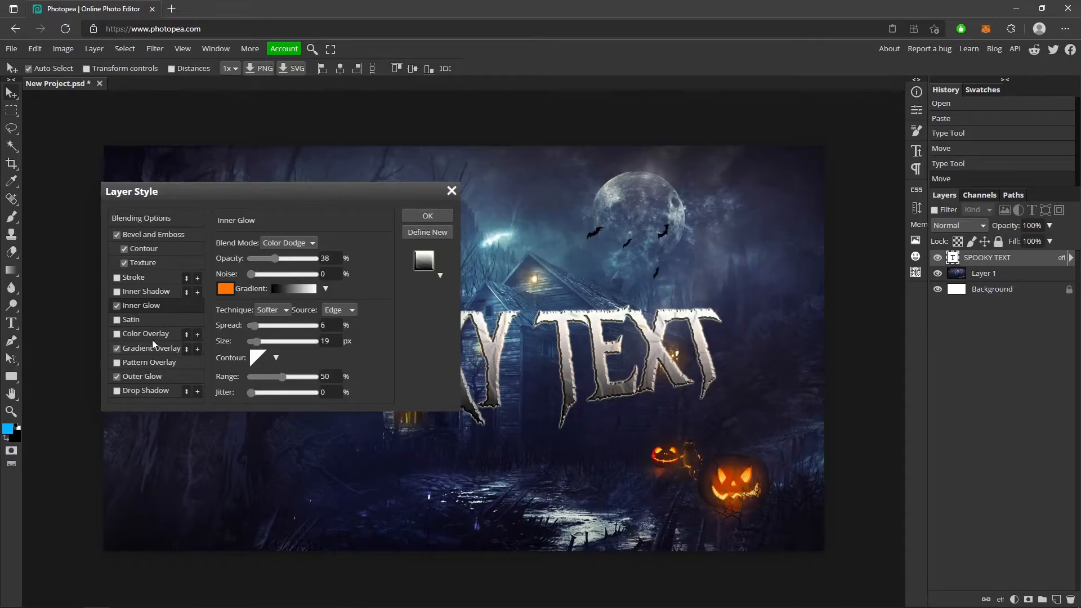
Set the gradient overlay stops to deep orange #b97200 and bright orange #ff9d00
{"action": "left_click", "coordinate": [149, 347]}
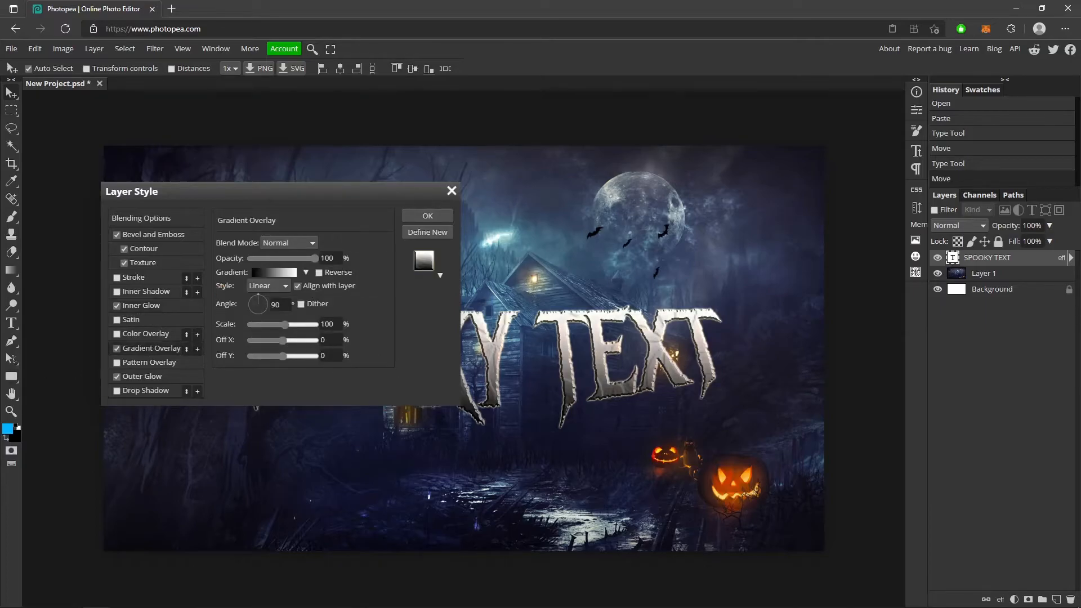
{"action": "left_click", "coordinate": [271, 272]}
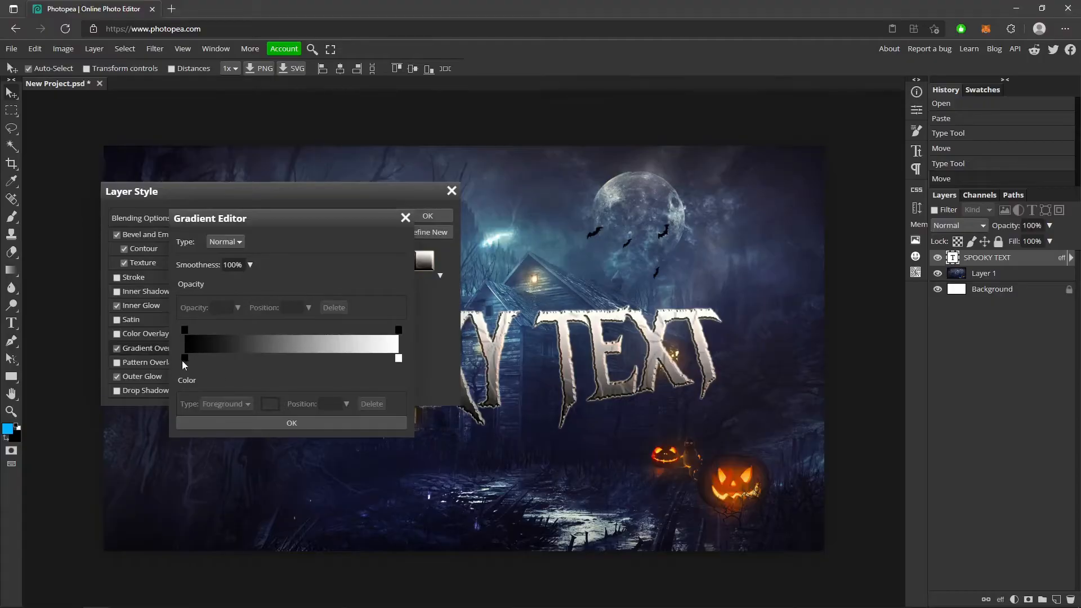
{"action": "left_click", "coordinate": [405, 218]}
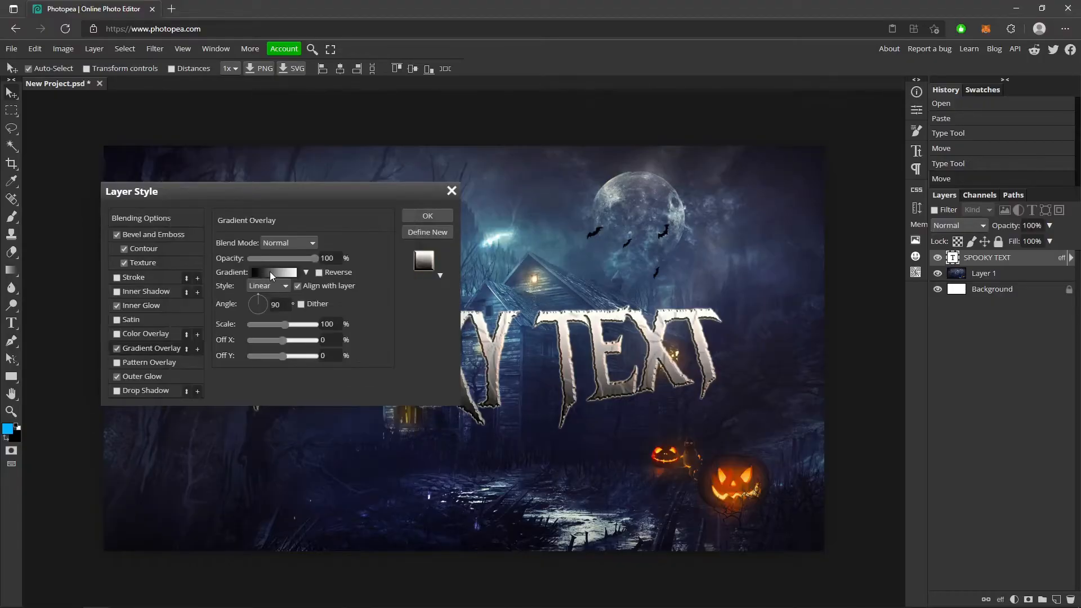
{"action": "left_click", "coordinate": [274, 271]}
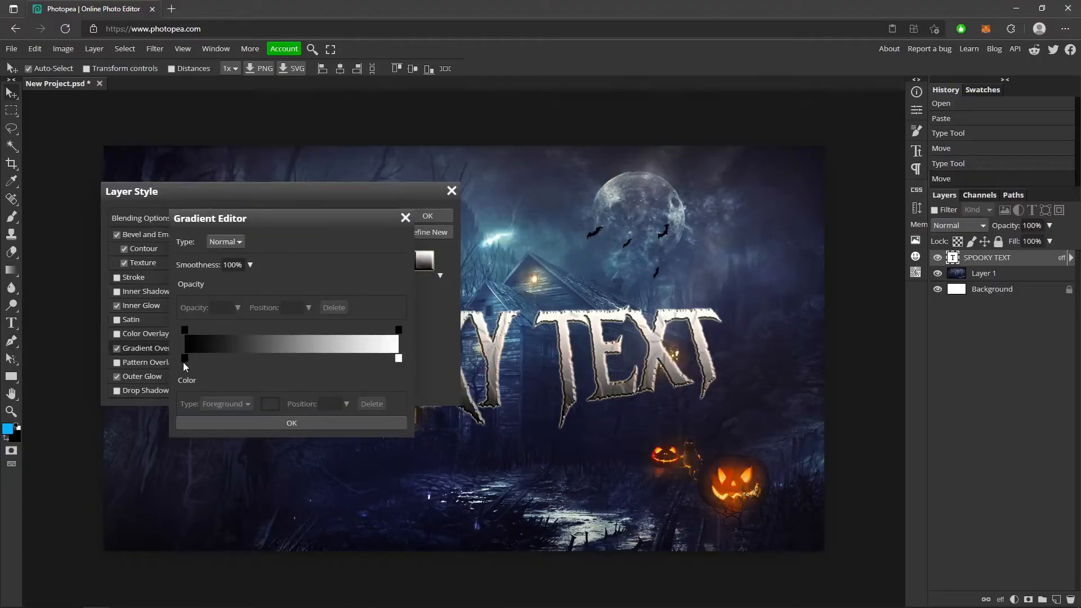
{"action": "left_click", "coordinate": [183, 358]}
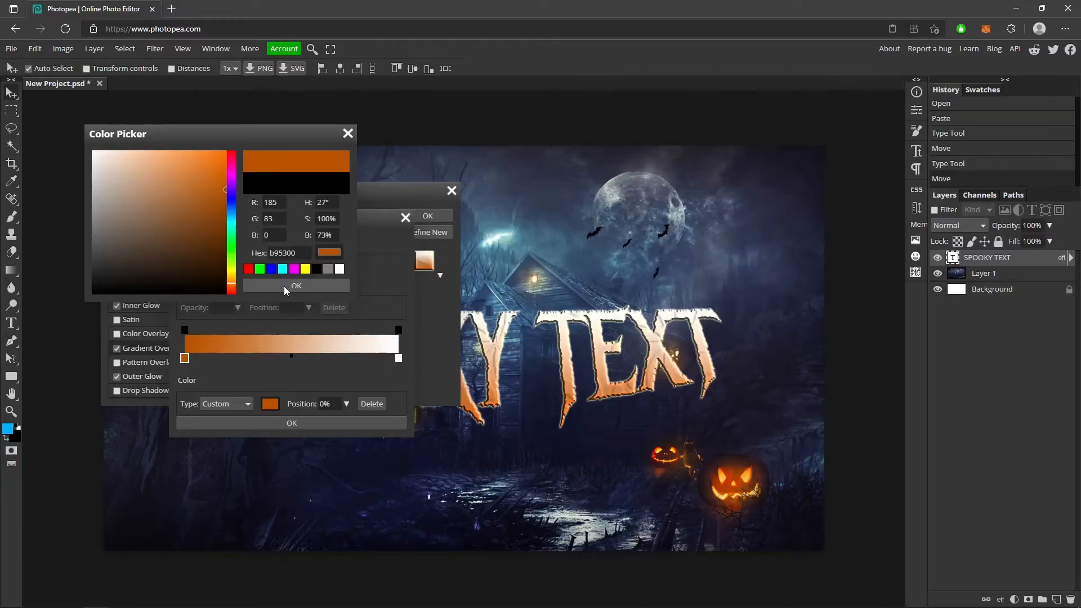
{"action": "left_click", "coordinate": [296, 285]}
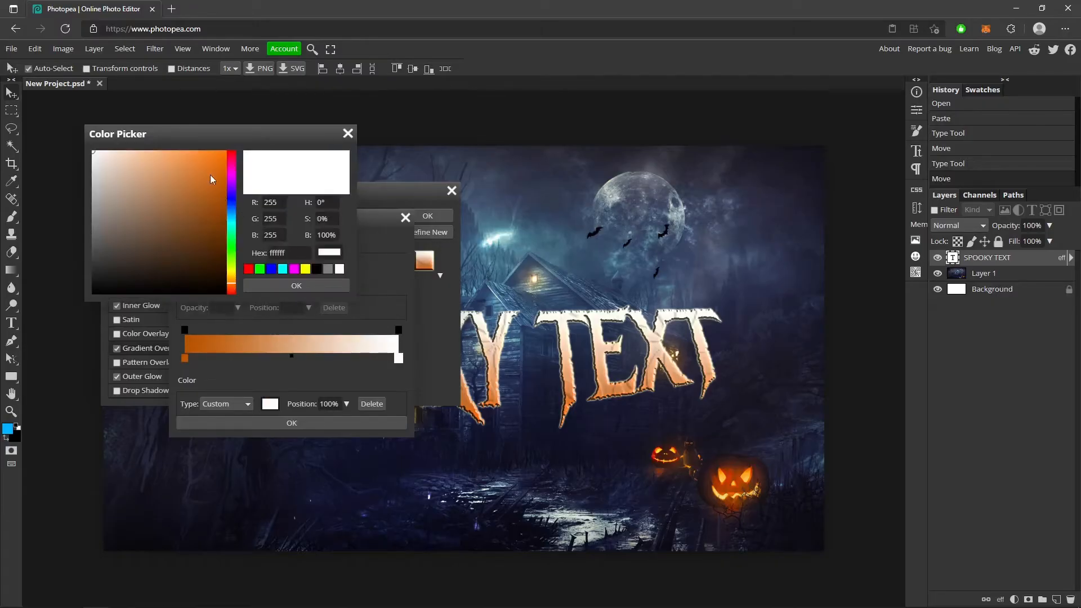
{"action": "left_click", "coordinate": [233, 282]}
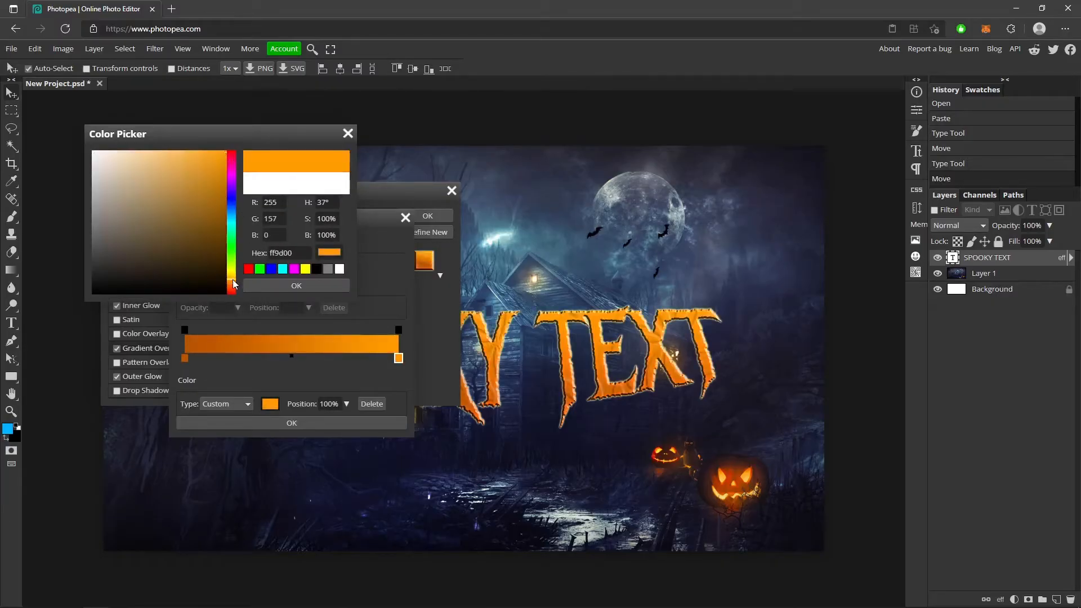
{"action": "left_click", "coordinate": [296, 285]}
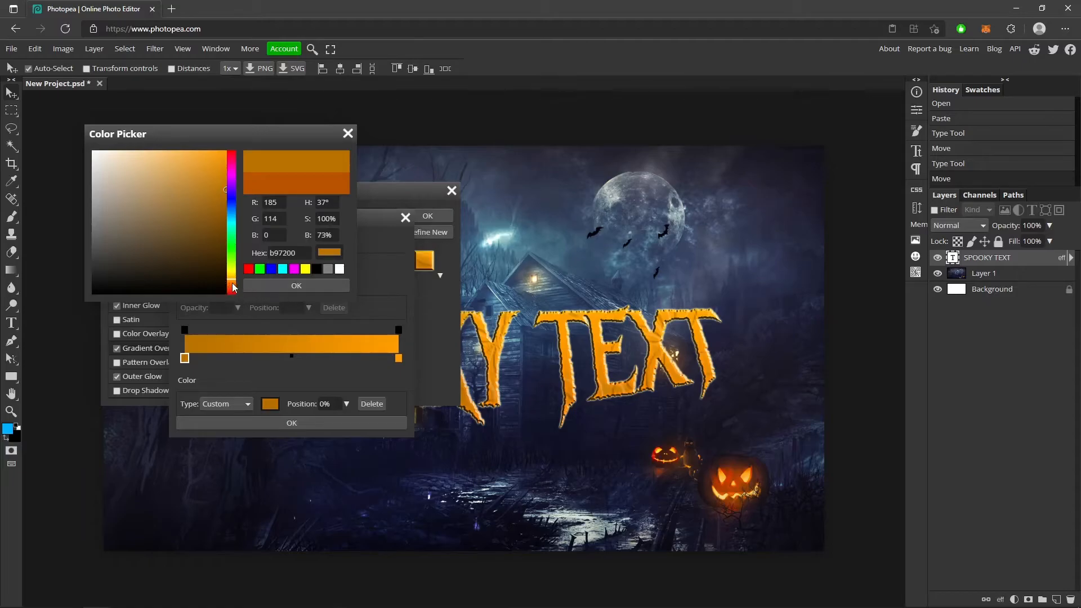
{"action": "left_click", "coordinate": [295, 284]}
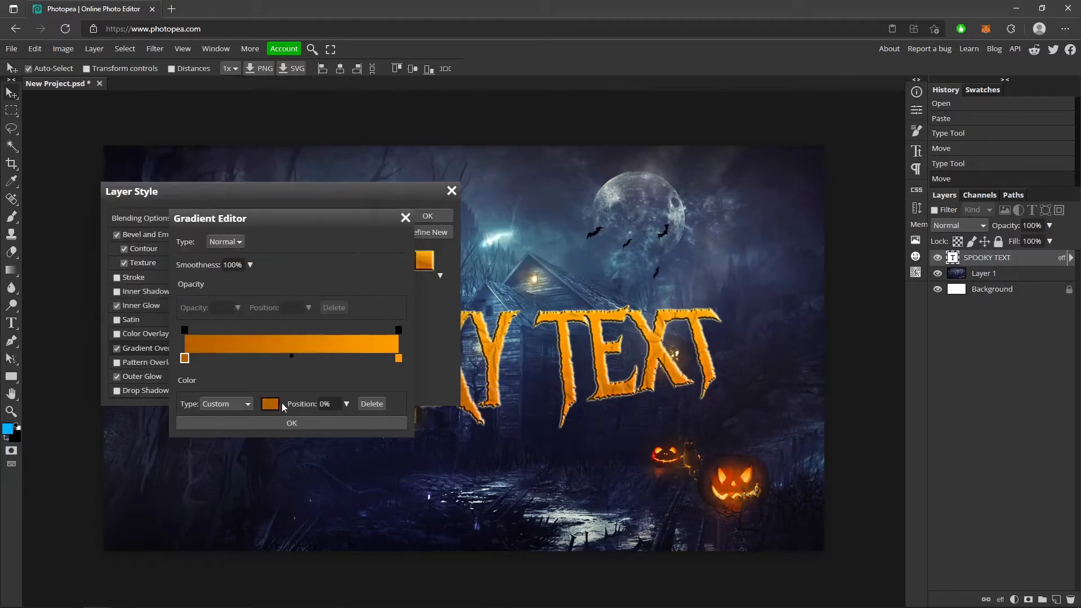
Raise the inner glow to 77% opacity, 12% spread and 24 px size
{"action": "left_click", "coordinate": [427, 216]}
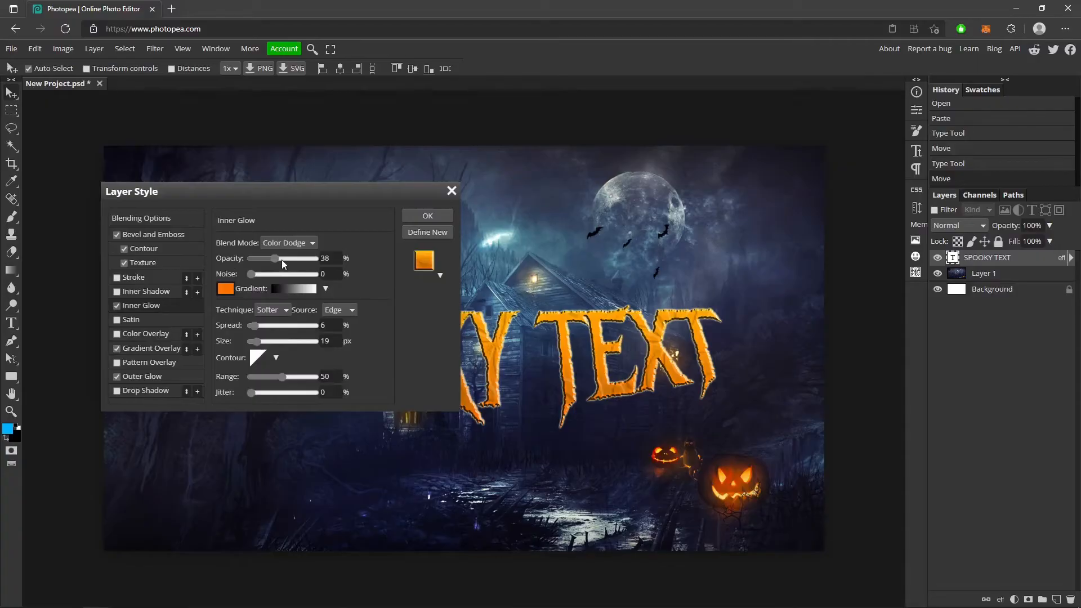
{"action": "left_click_drag", "start_coordinate": [276, 258], "coordinate": [319, 258]}
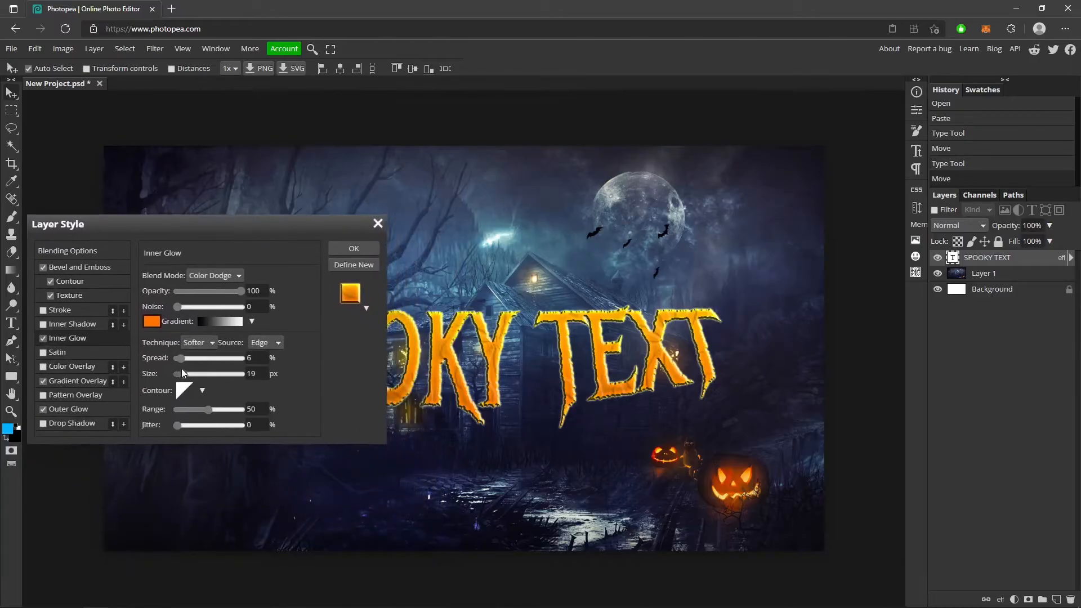
{"action": "left_click_drag", "start_coordinate": [186, 374], "coordinate": [234, 374]}
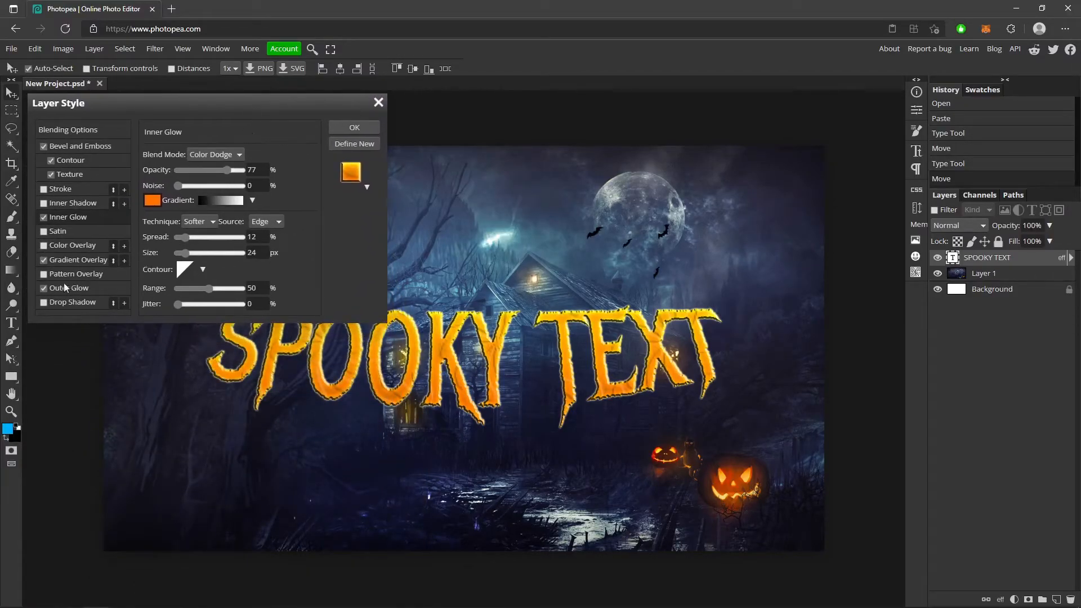
Enable Outer Glow: Linear Dodge, orange #ff9d00, 18% opacity, 20% spread, 20 px size
{"action": "left_click", "coordinate": [68, 287]}
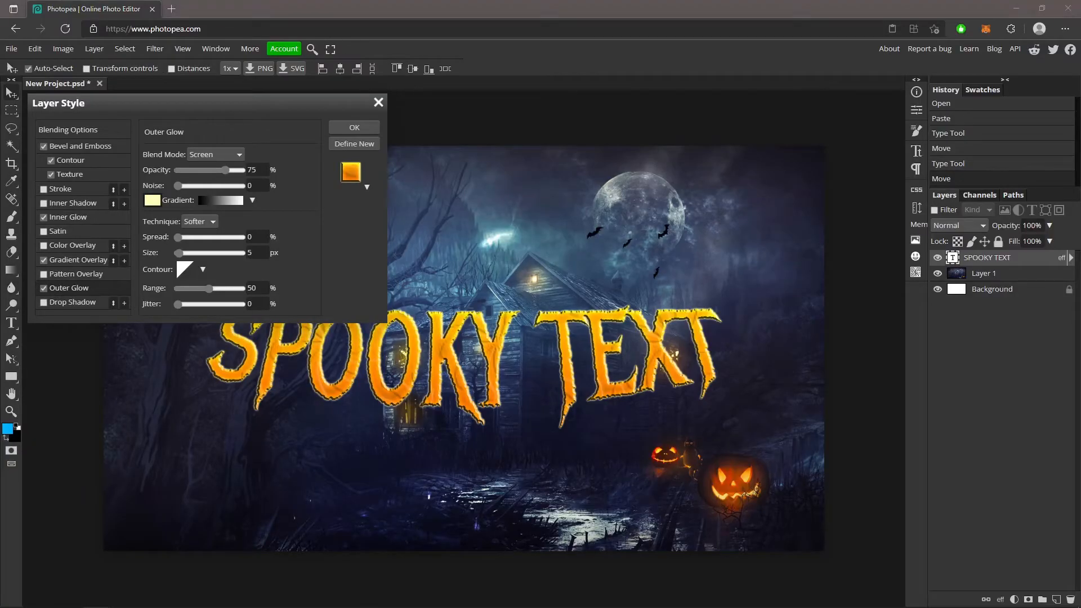
{"action": "left_click", "coordinate": [215, 154]}
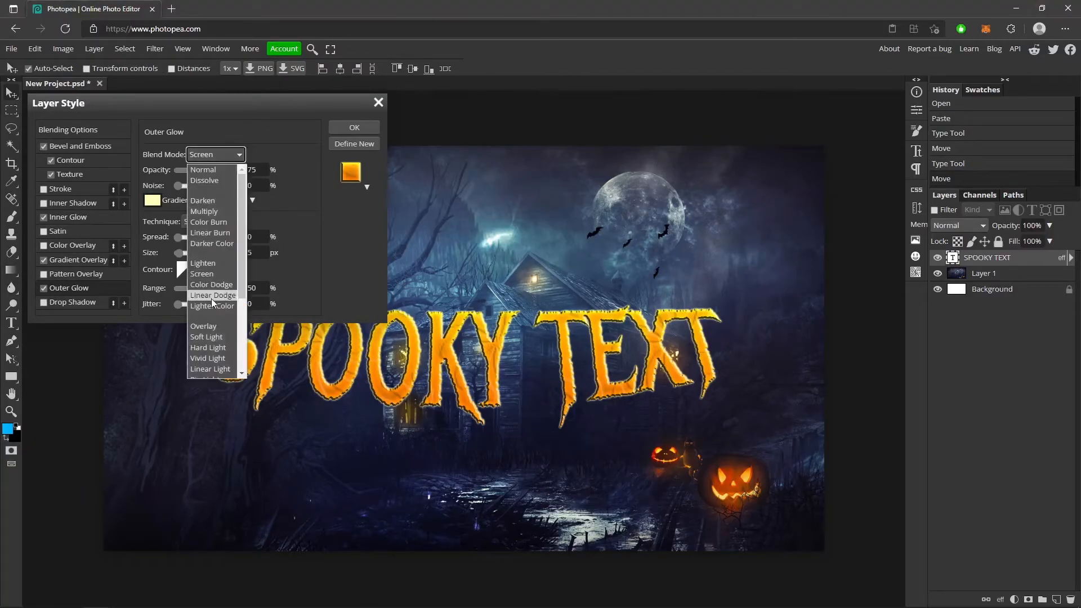
{"action": "left_click", "coordinate": [212, 295]}
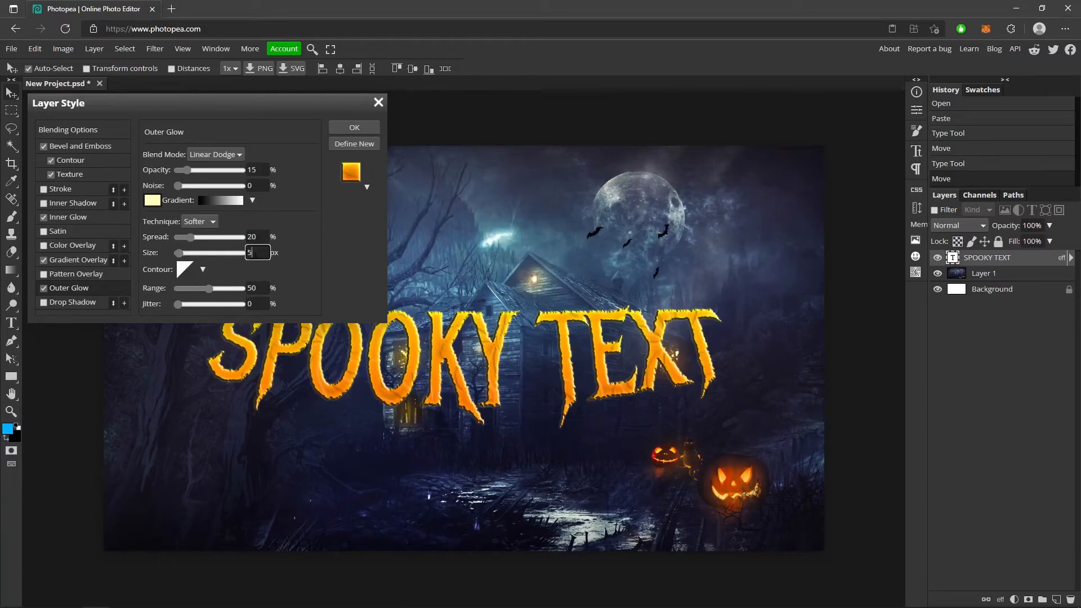
{"action": "type", "text": "20"}
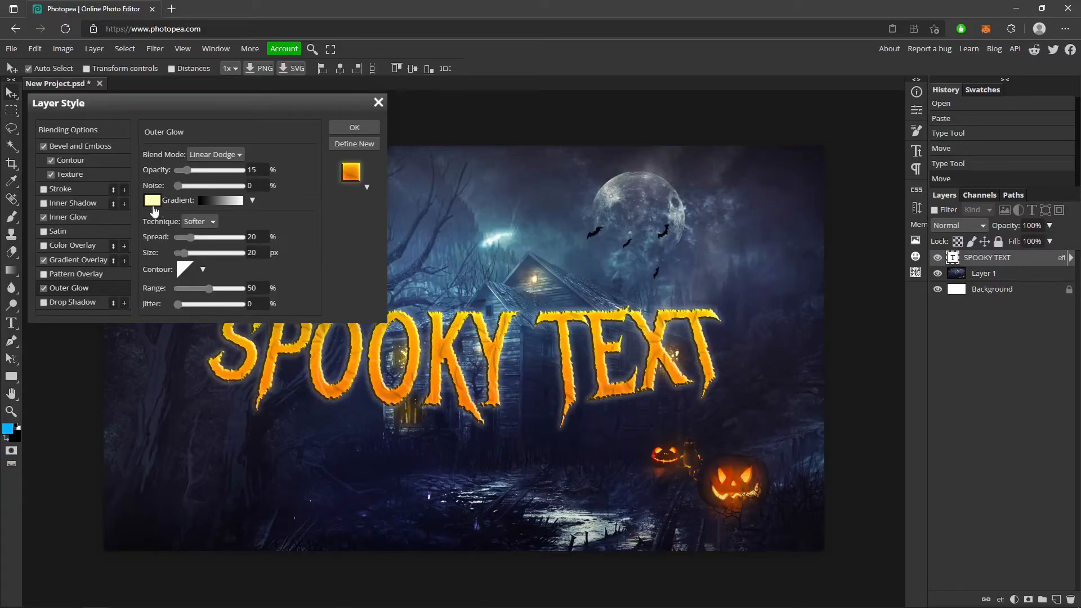
{"action": "left_click", "coordinate": [151, 200]}
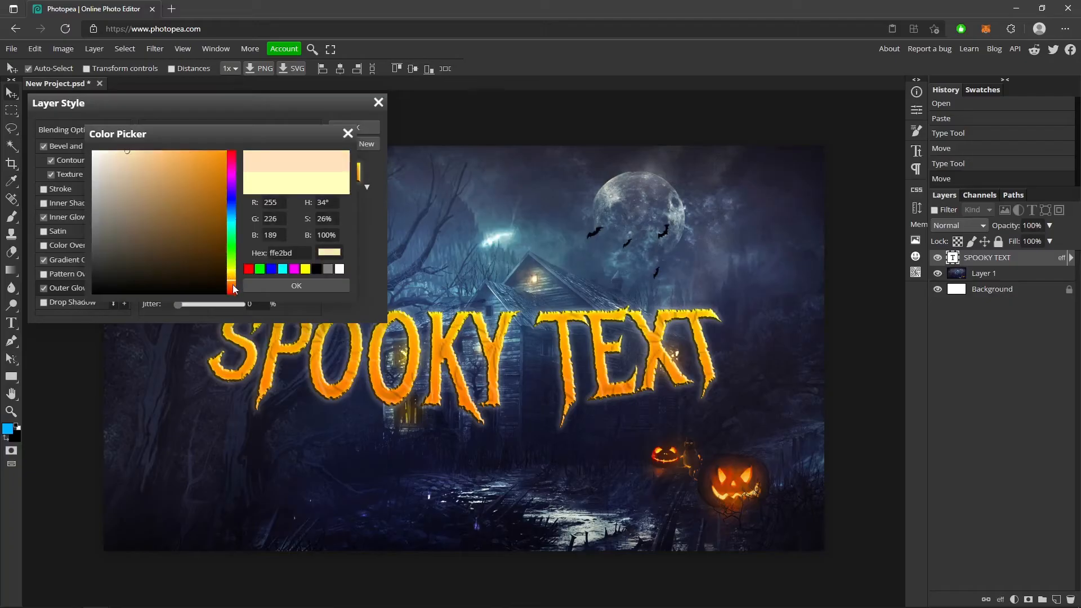
{"action": "left_click", "coordinate": [231, 286]}
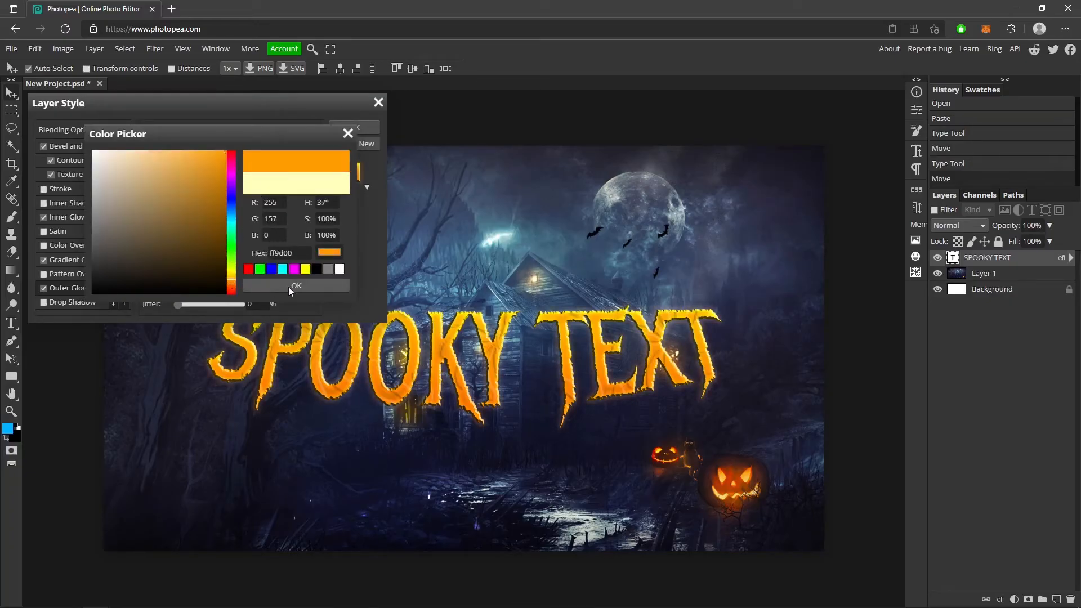
{"action": "left_click", "coordinate": [295, 285]}
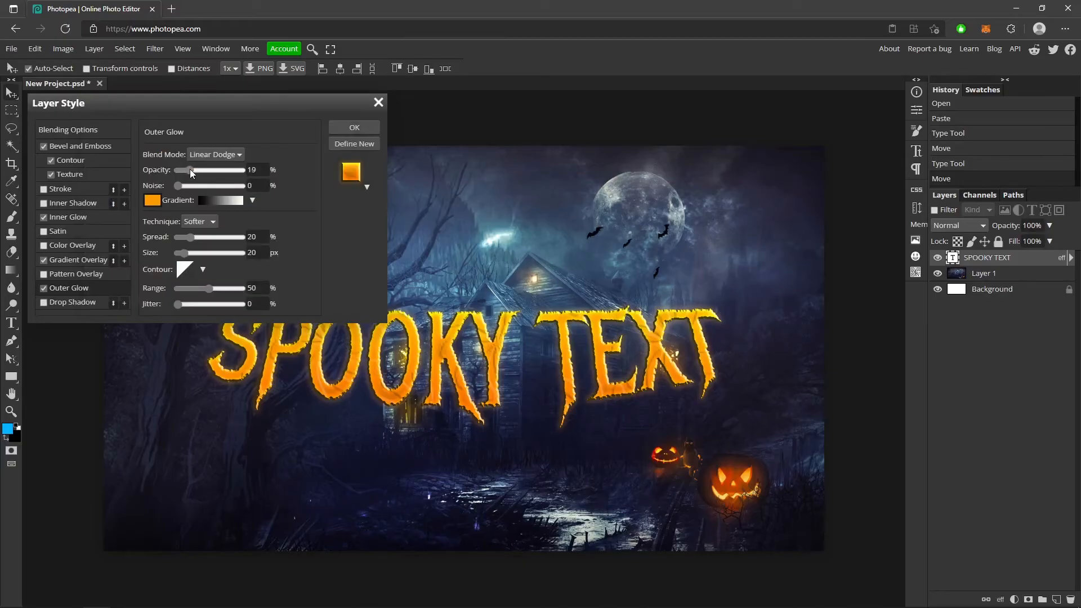
{"action": "left_click_drag", "start_coordinate": [191, 170], "coordinate": [188, 170]}
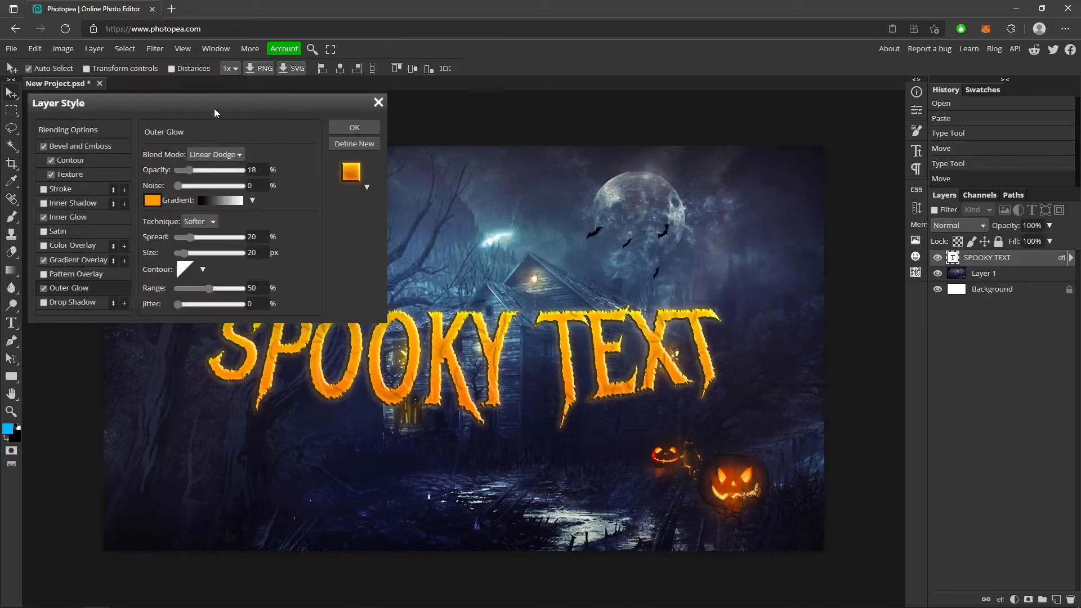